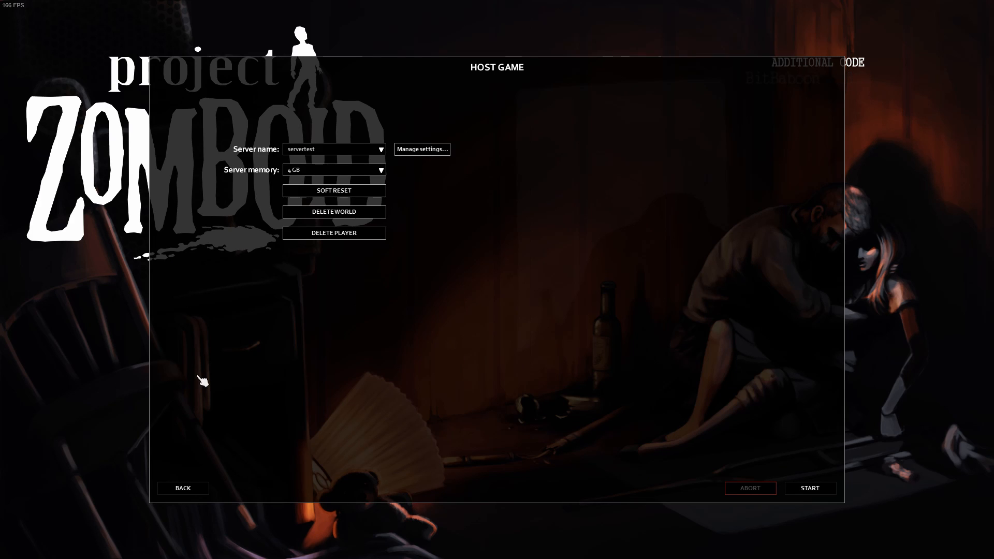
mouse_move(505, 104)
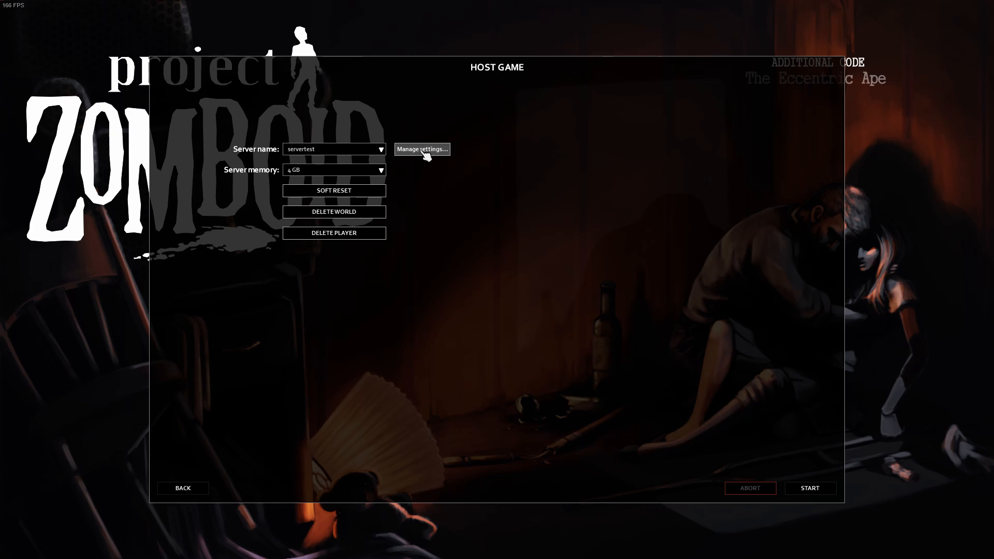
Show the saved server settings profiles from the Host Game screen
left_click(422, 150)
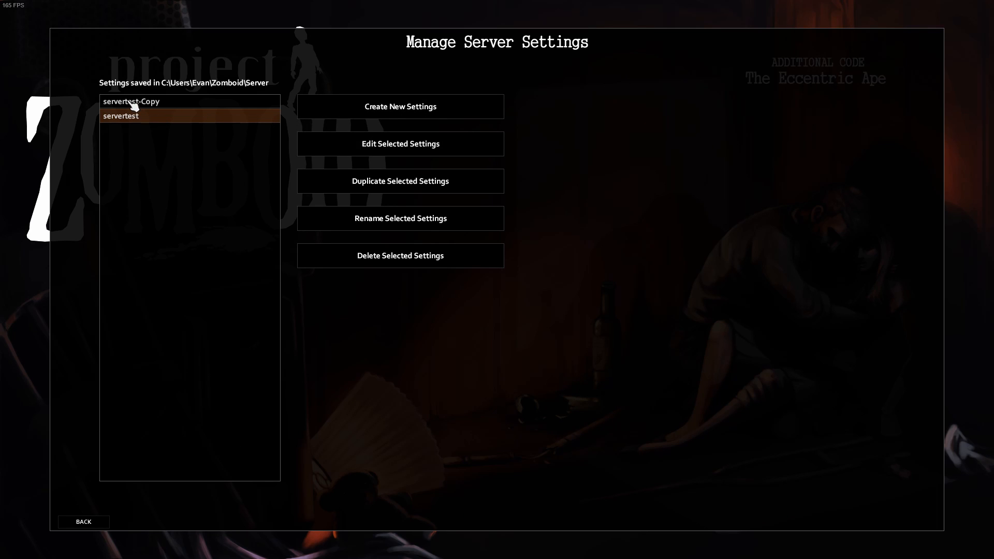
mouse_move(147, 96)
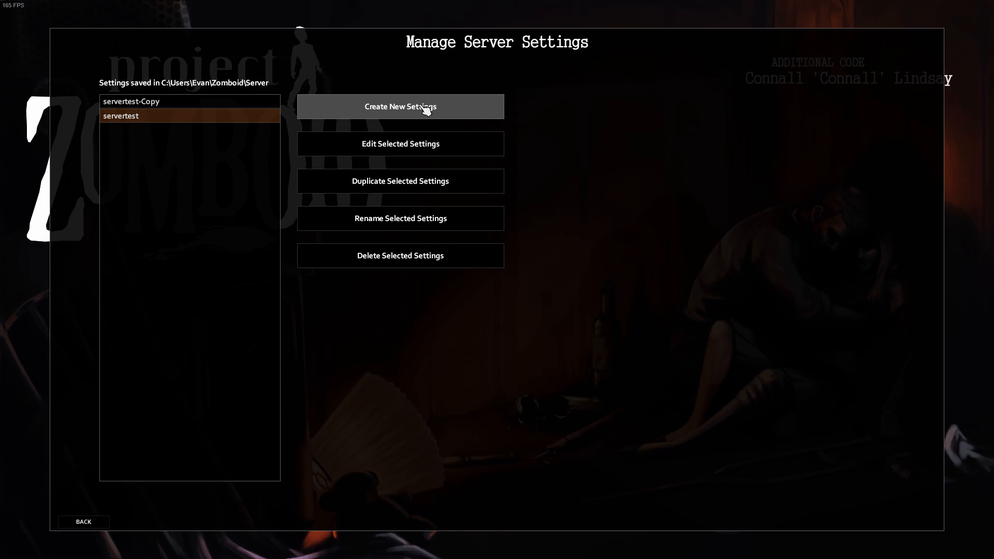
Create a new settings profile and name it 'ZOmboid server test'
left_click(400, 105)
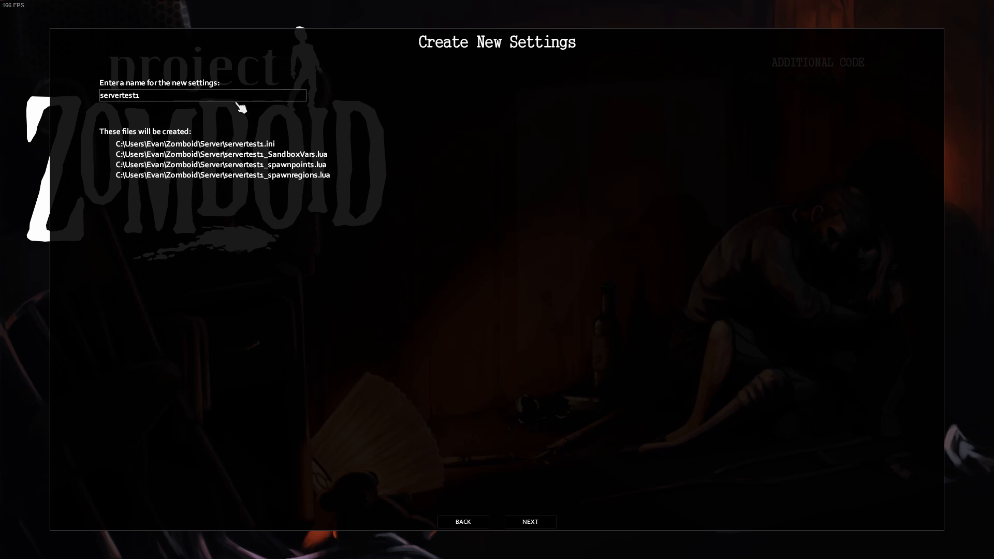
type("ZOmboid")
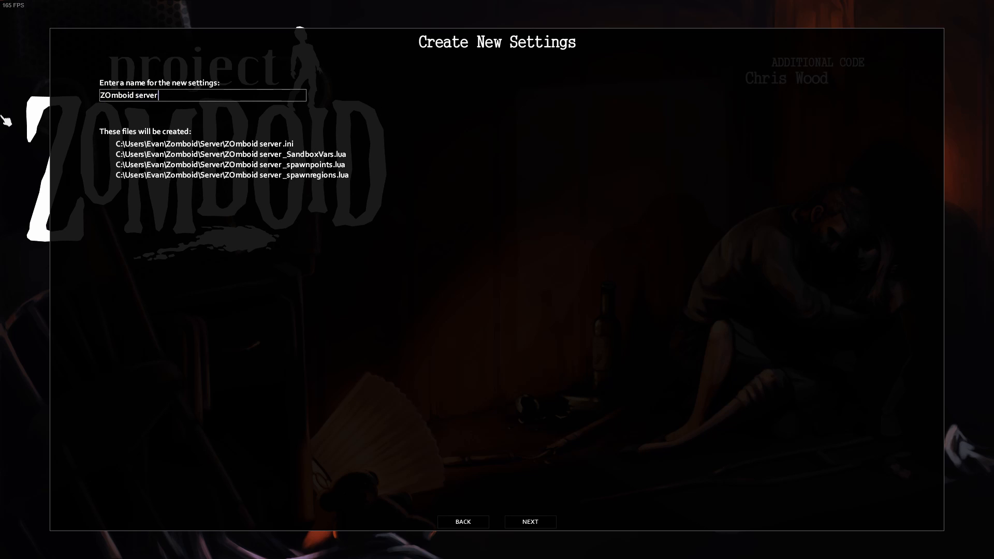
type("test")
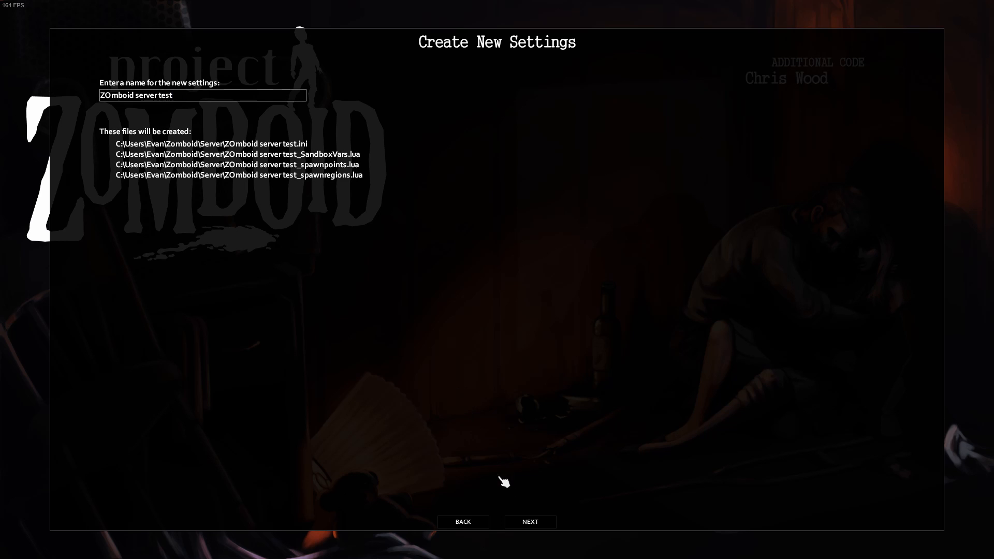
Accept the name so the profile is created and its Details settings page appears
left_click(530, 522)
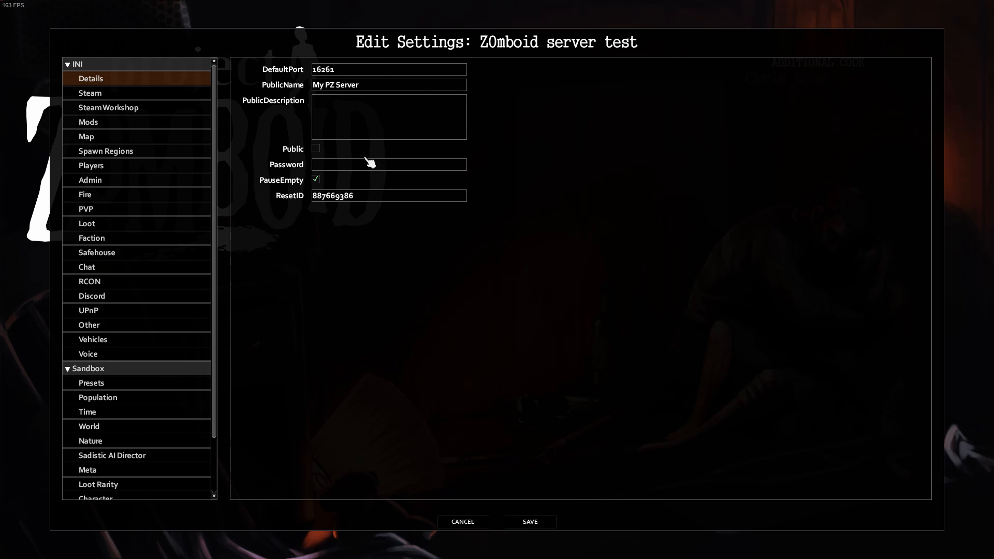
mouse_move(273, 134)
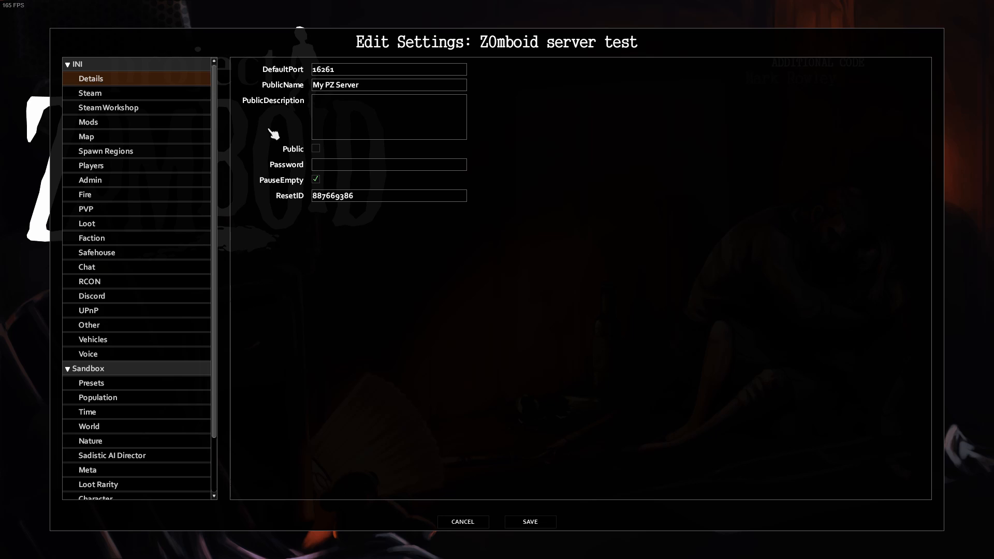
mouse_move(315, 148)
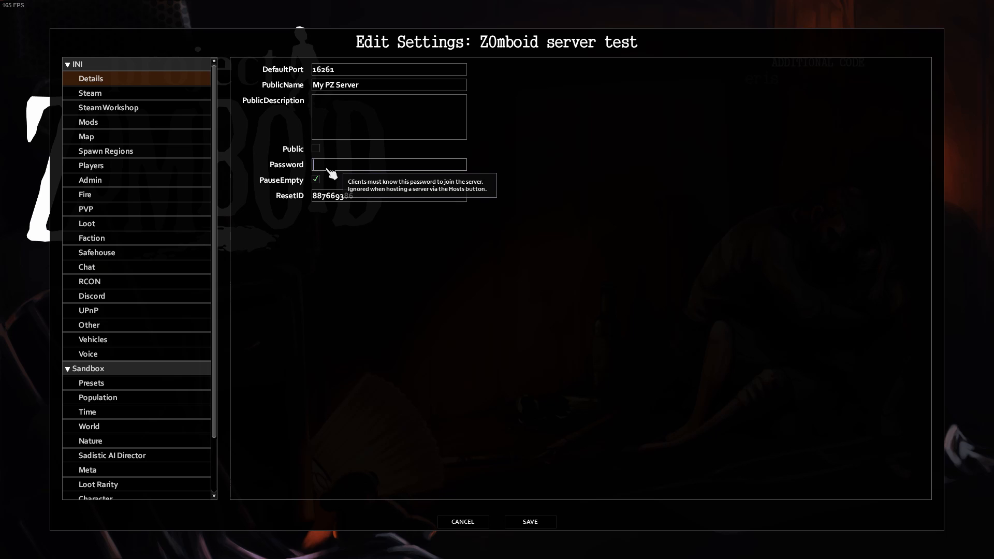
mouse_move(316, 148)
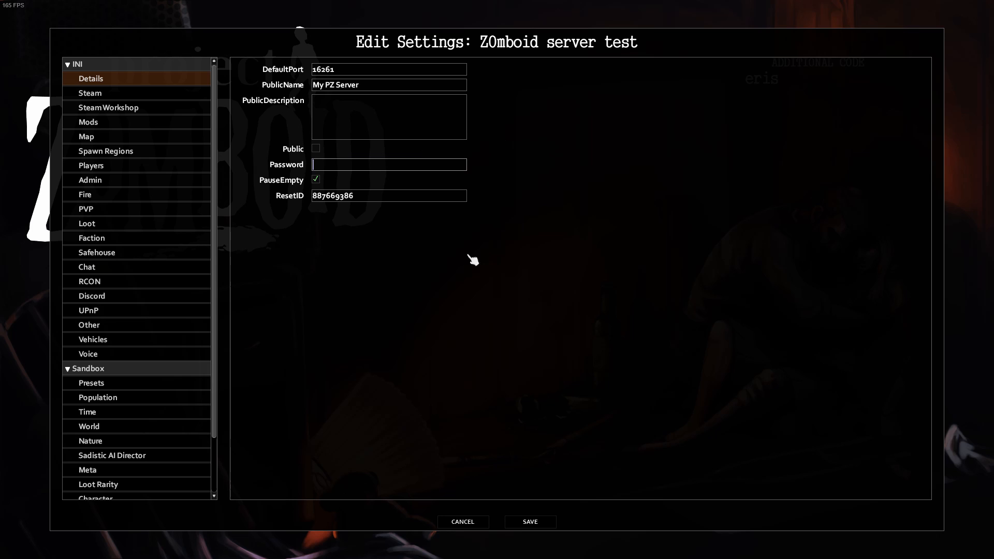
Review the Steam, Steam Workshop, Mods and Map pages unchanged, ending on Muldraugh, KY
left_click(90, 92)
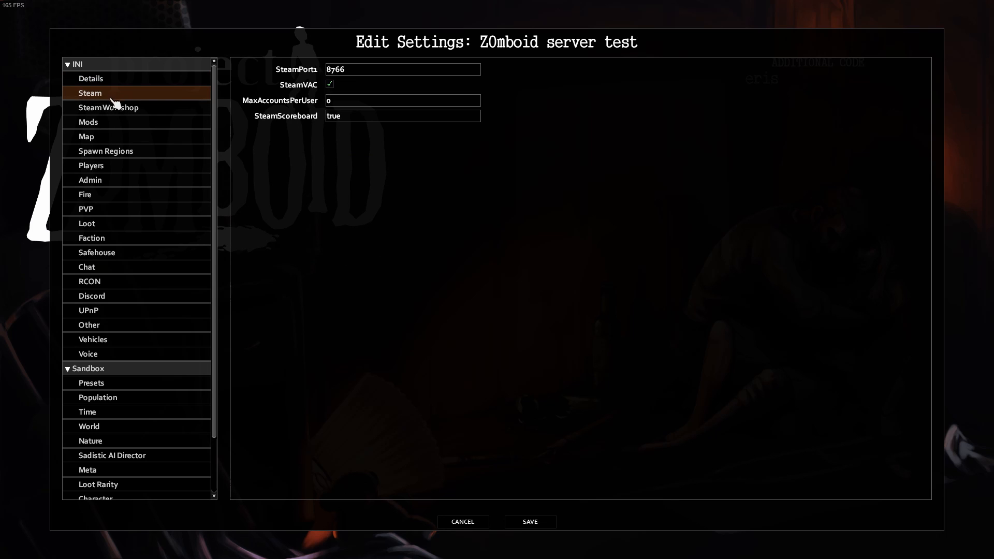
left_click(107, 107)
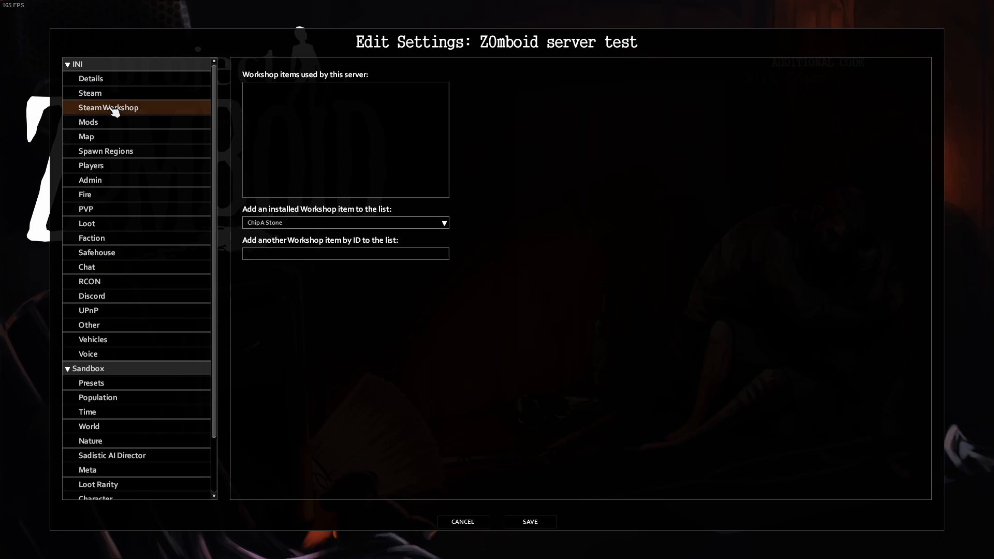
mouse_move(114, 129)
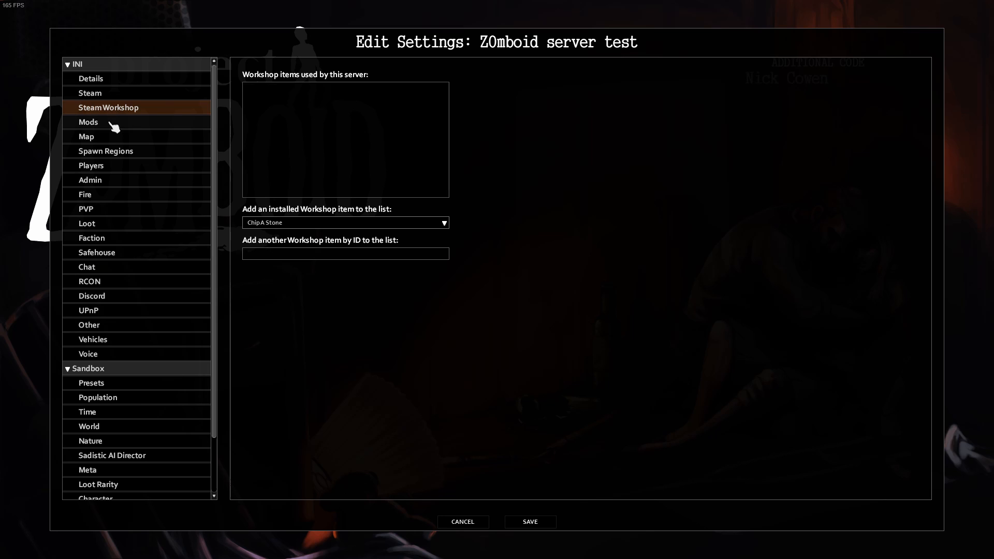
mouse_move(287, 92)
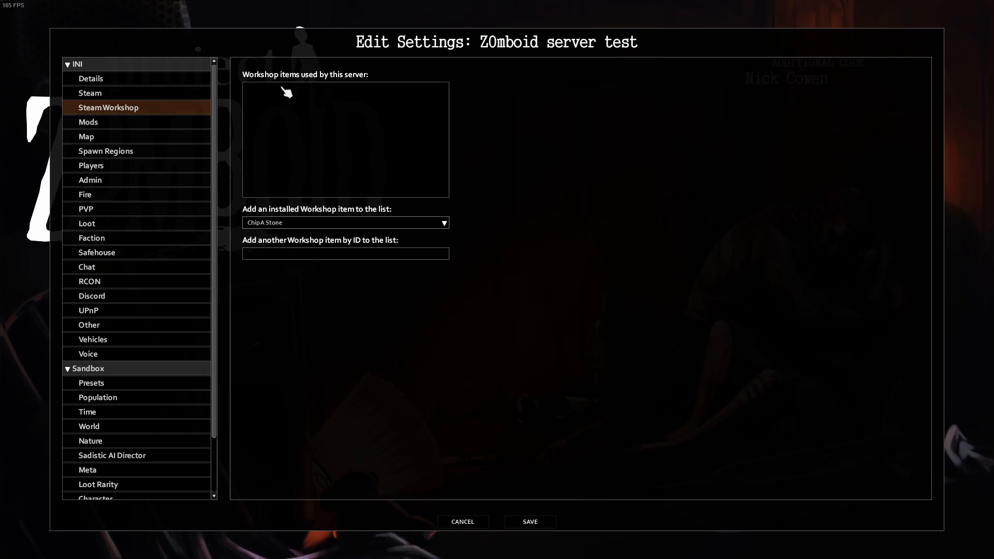
left_click(345, 222)
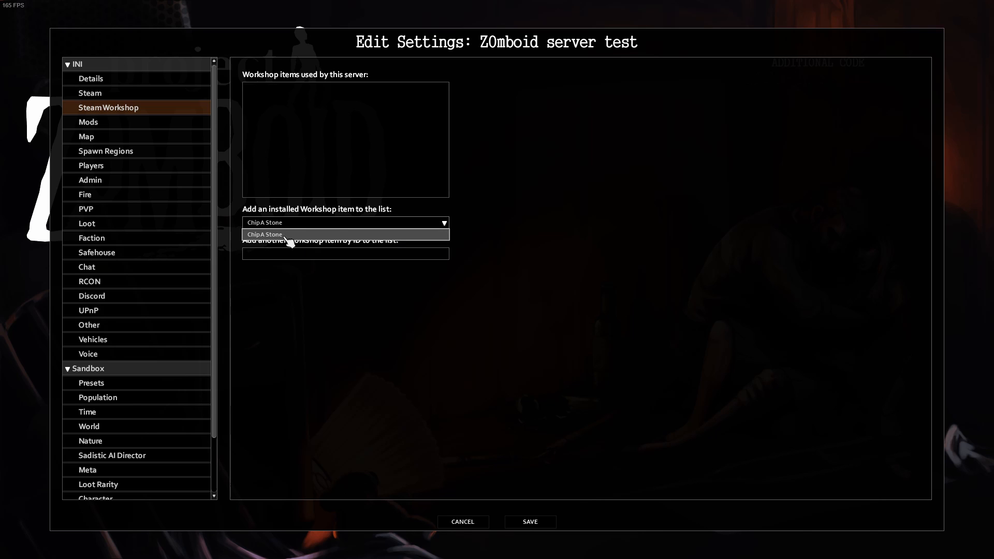
left_click(289, 234)
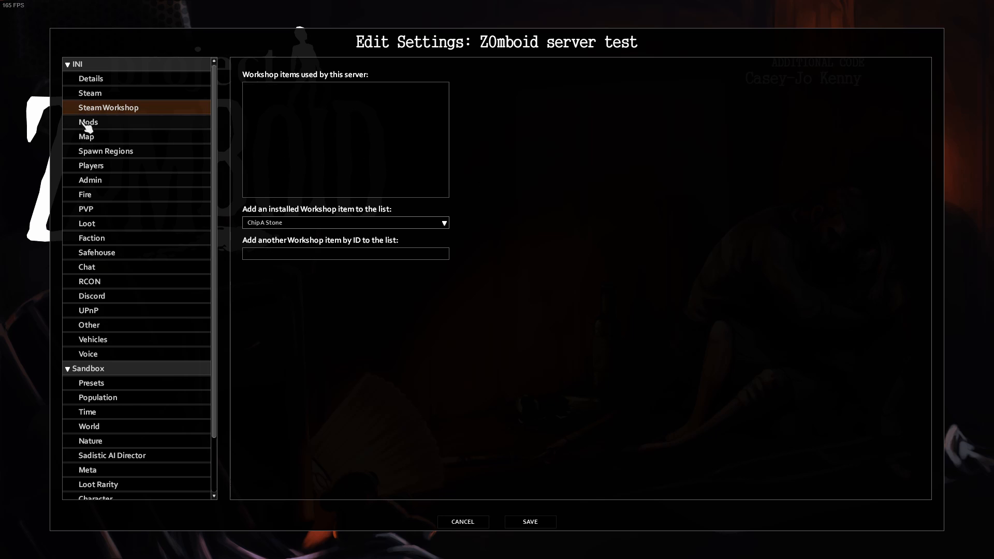
left_click(88, 121)
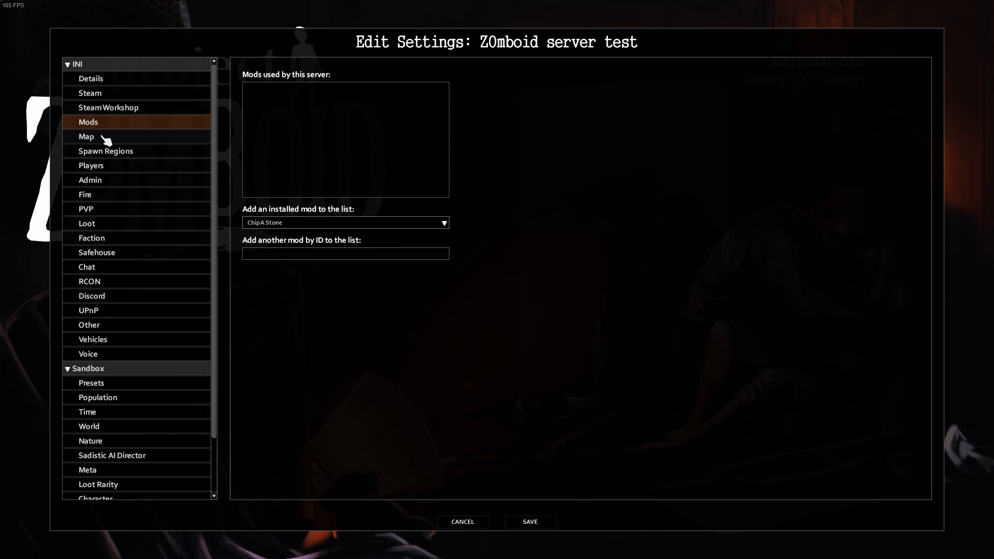
left_click(86, 137)
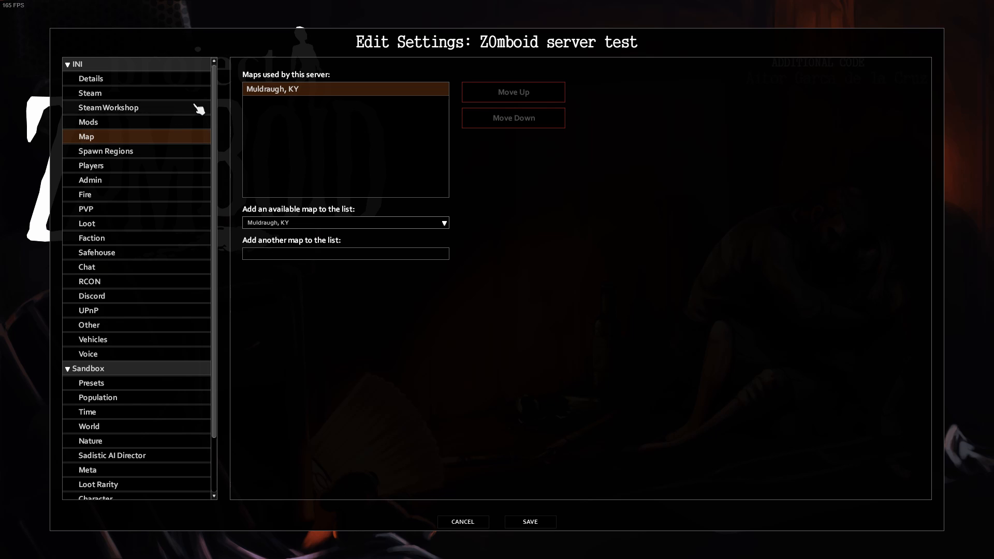
mouse_move(263, 94)
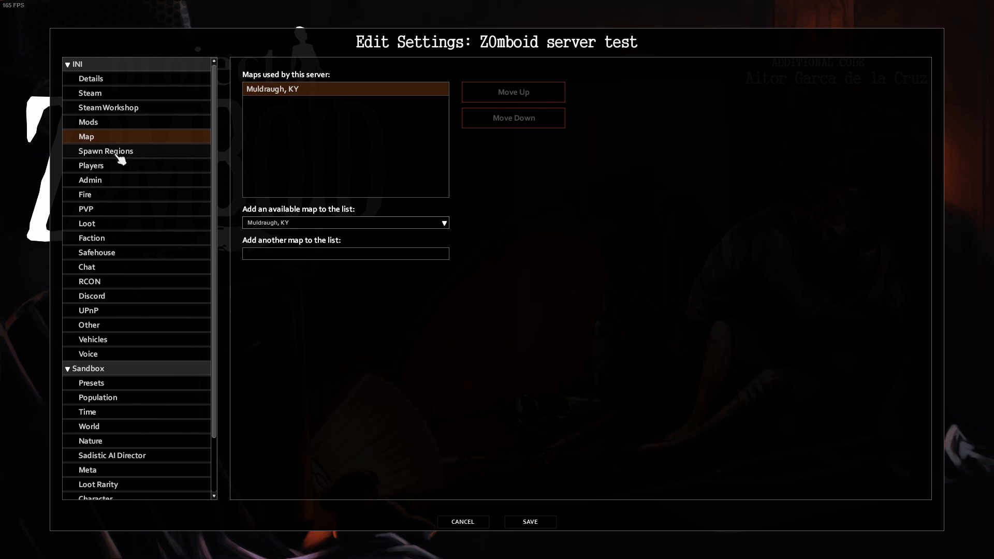
Remove Riverside, Muldraugh and West Point so Rosewood, KY is the only spawn region
left_click(105, 151)
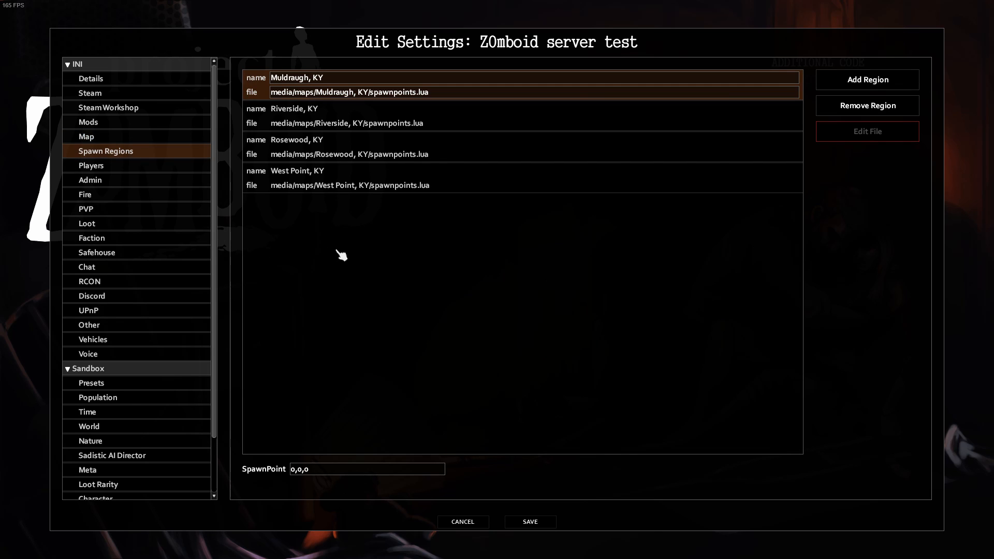
mouse_move(394, 182)
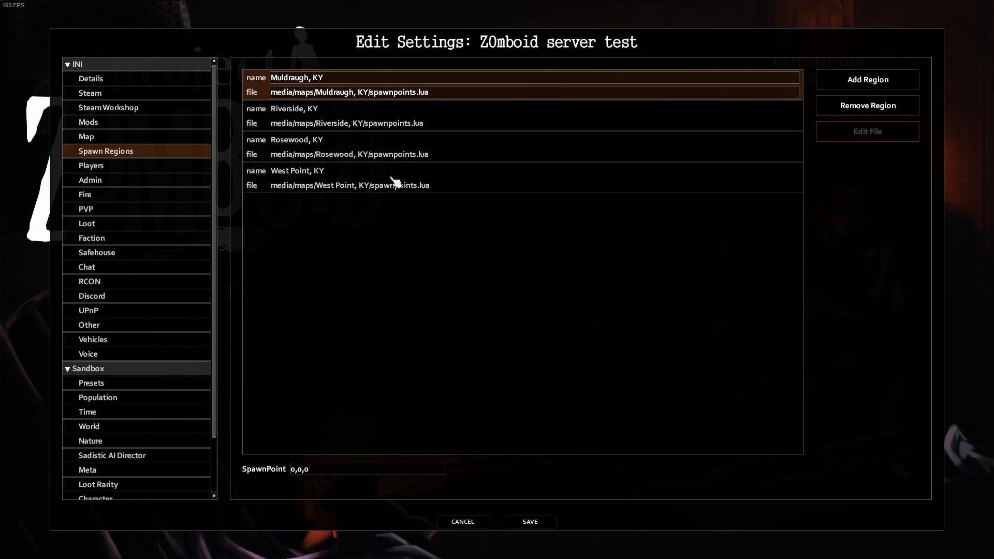
left_click(294, 109)
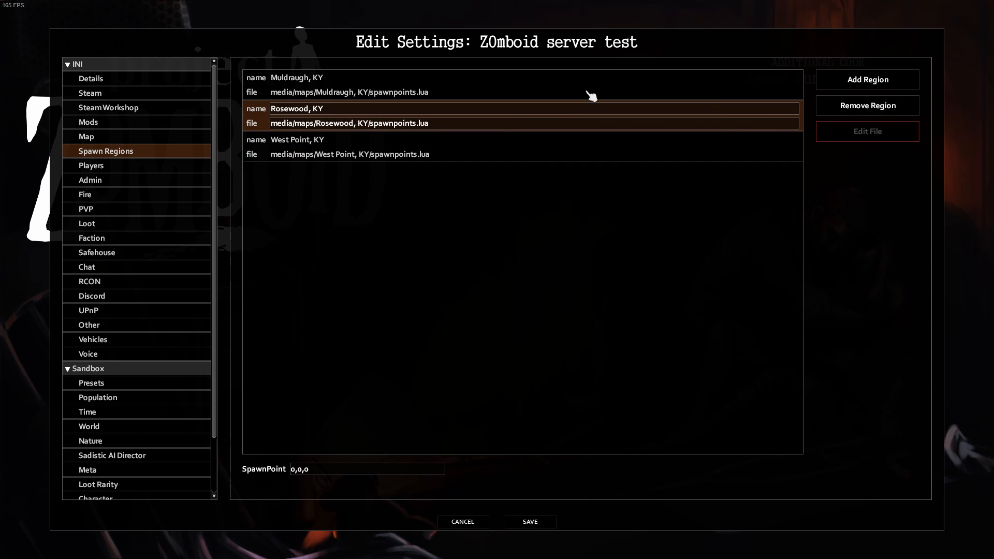
left_click(867, 106)
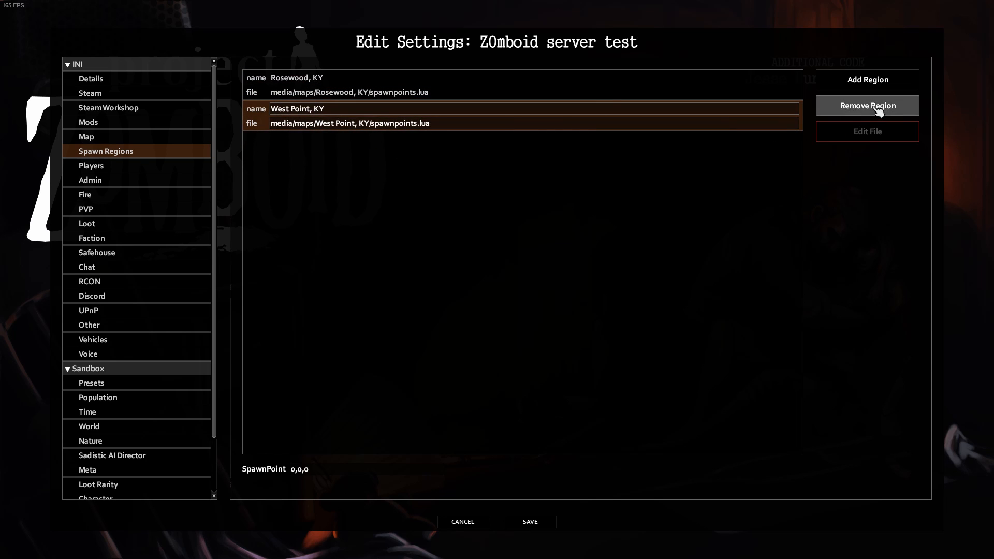
left_click(867, 106)
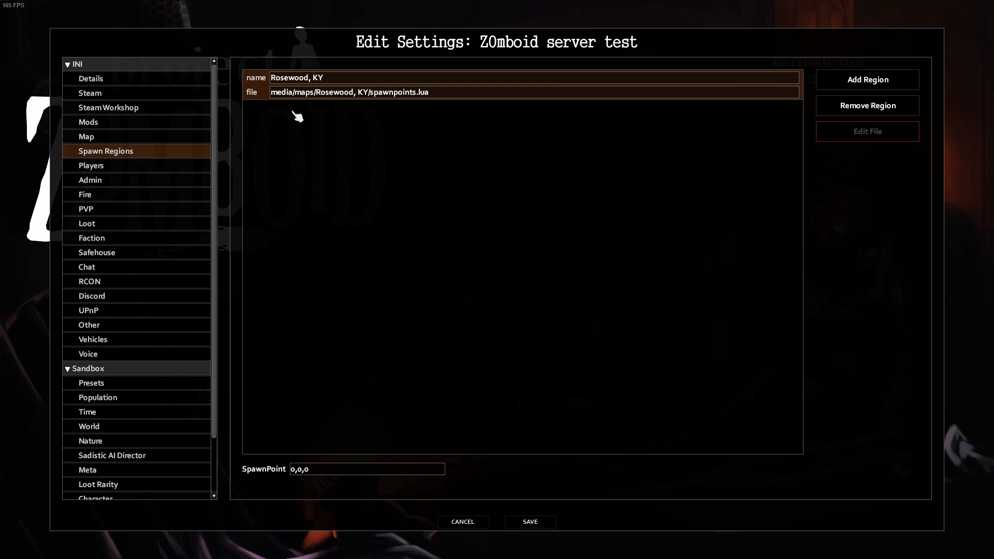
left_click(91, 165)
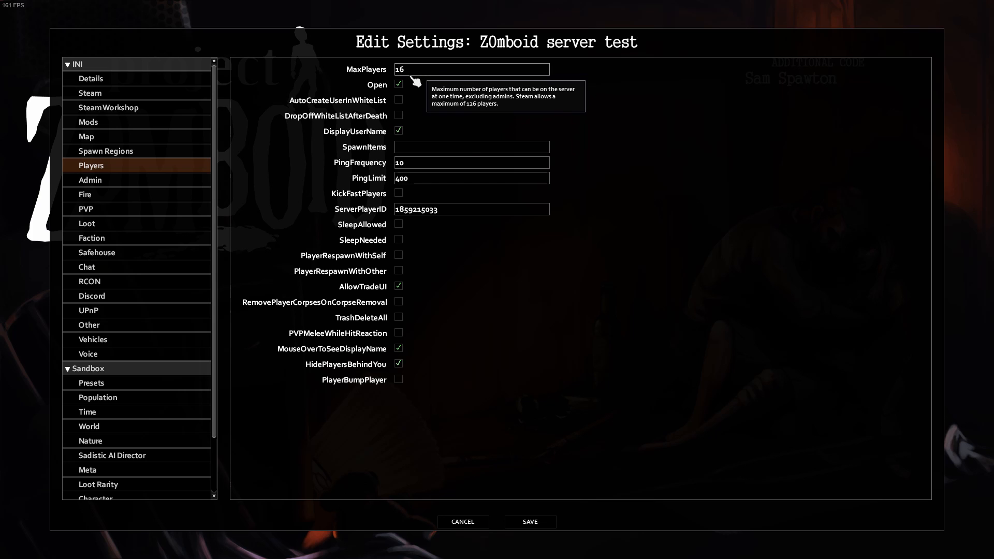
mouse_move(400, 255)
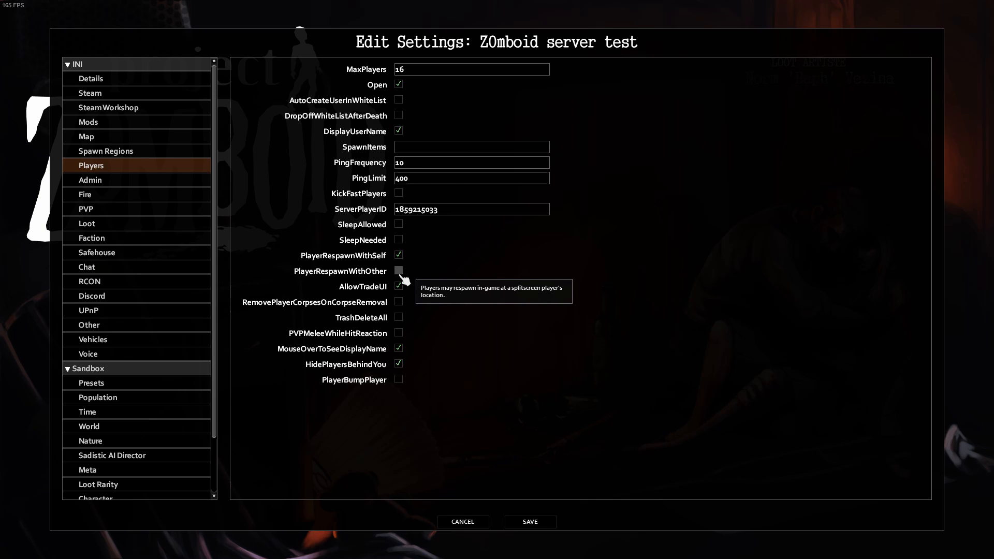
Enable PlayerRespawnWithOther, SleepNeeded and SleepAllowed in the Players settings
left_click(398, 271)
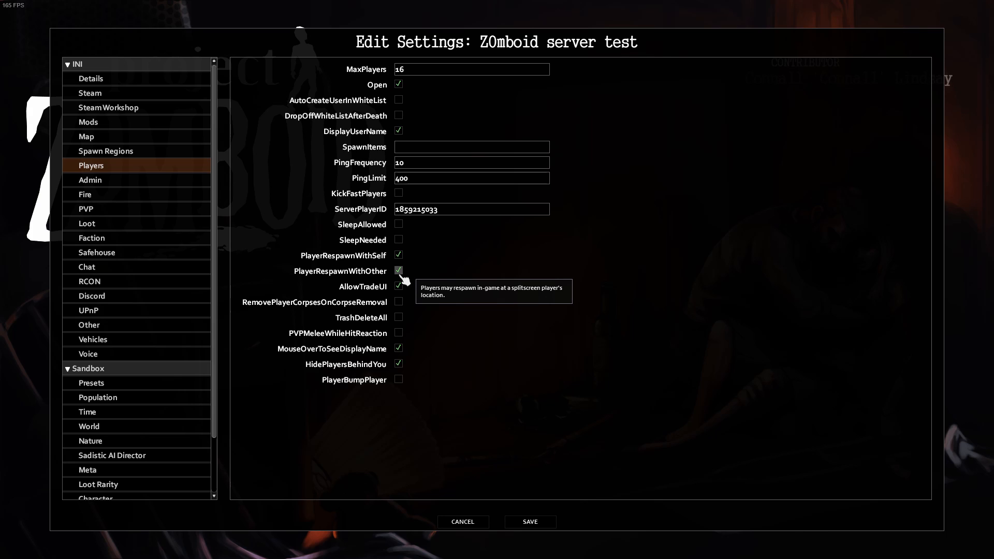
mouse_move(399, 239)
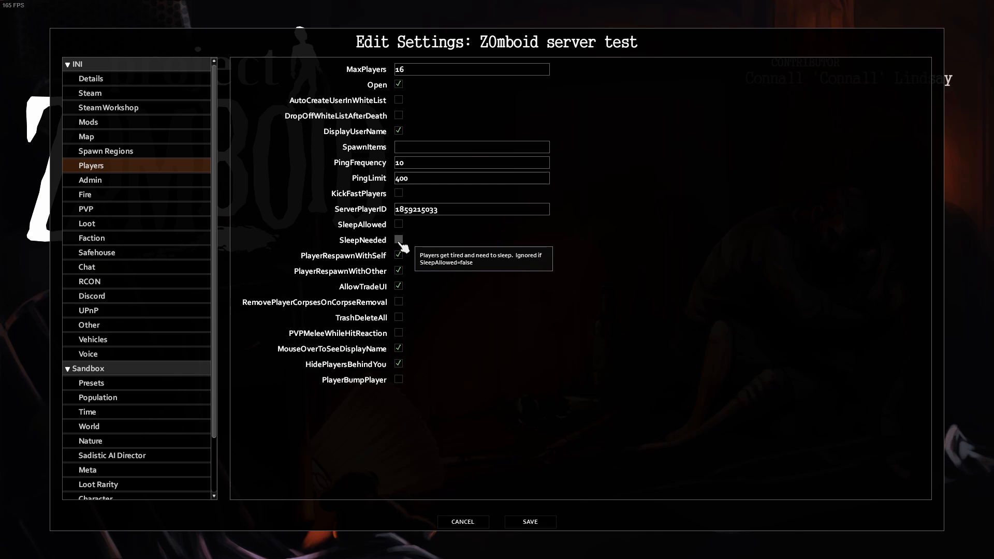
left_click(398, 241)
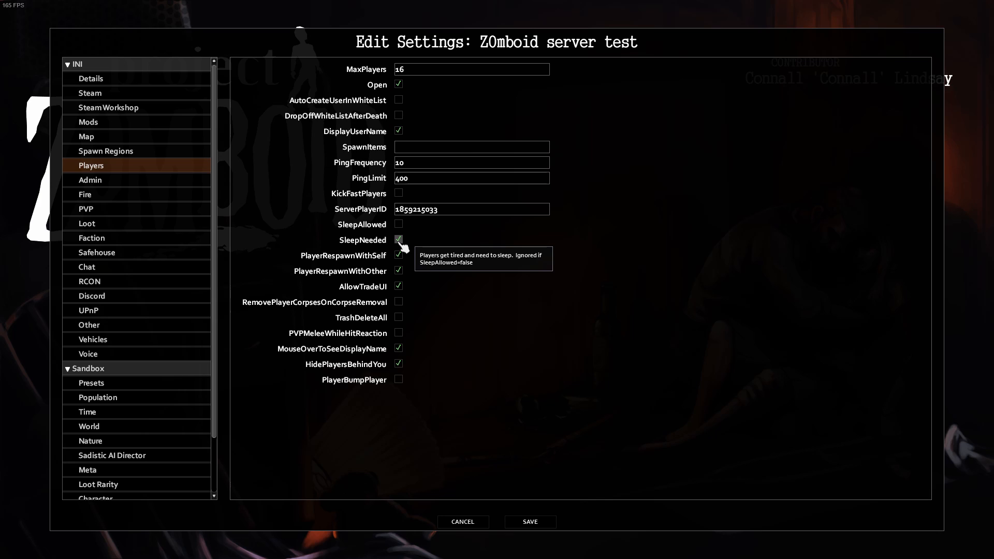
mouse_move(399, 224)
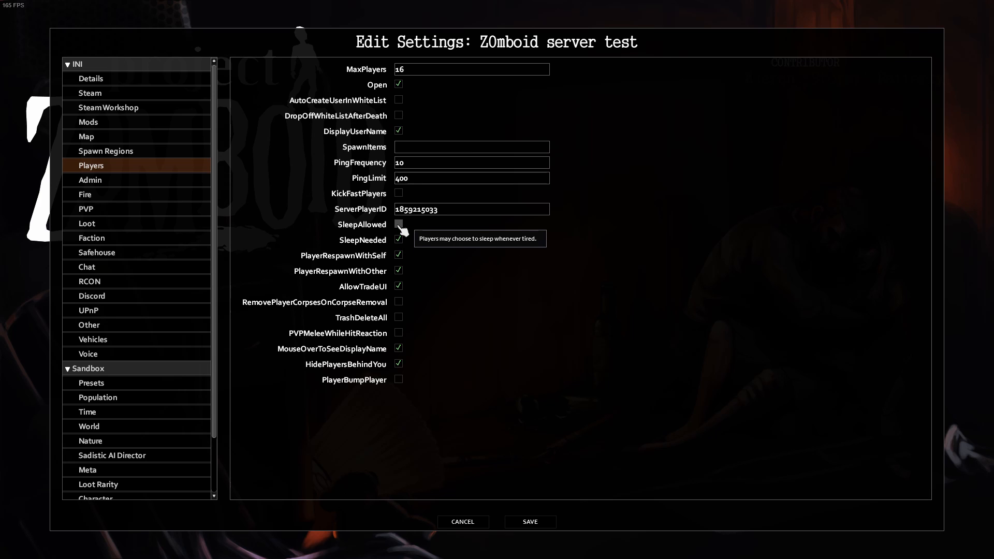
left_click(398, 225)
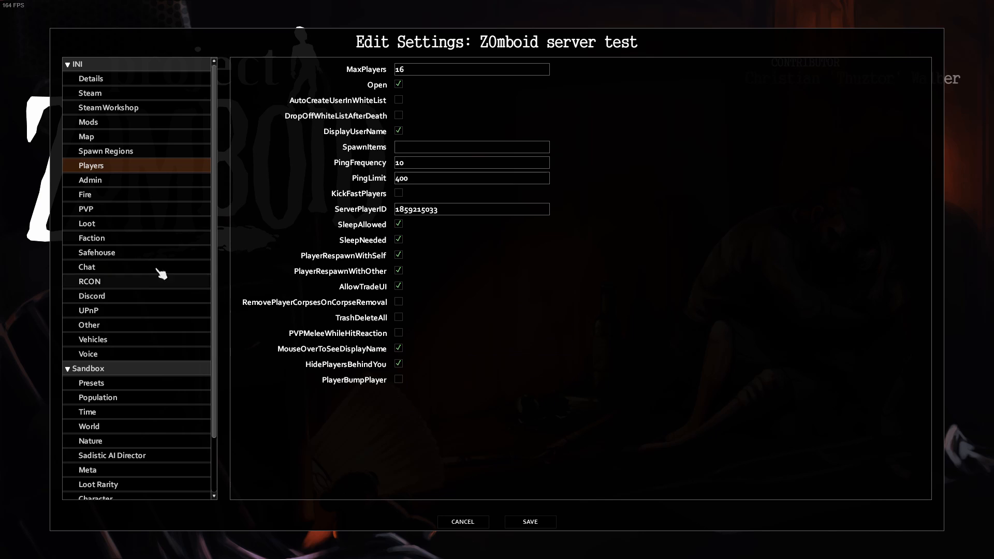
Review the Admin, Fire, PVP, Faction, Safehouse and Chat pages without changes
left_click(91, 180)
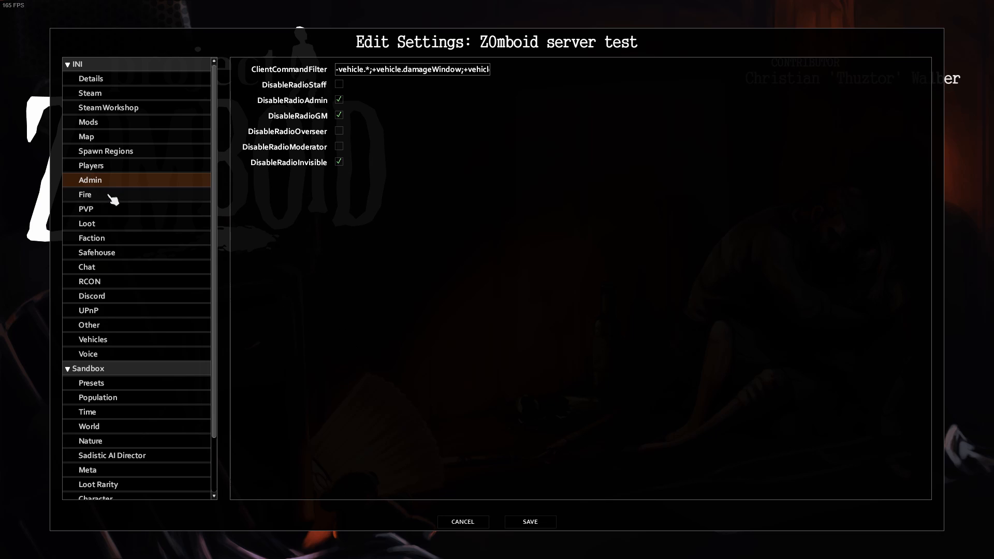
left_click(83, 194)
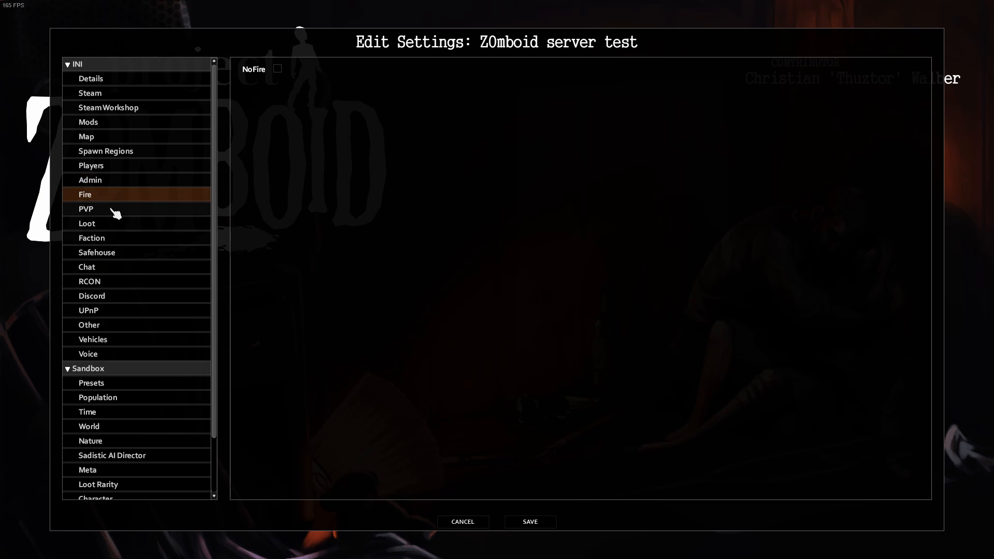
mouse_move(154, 213)
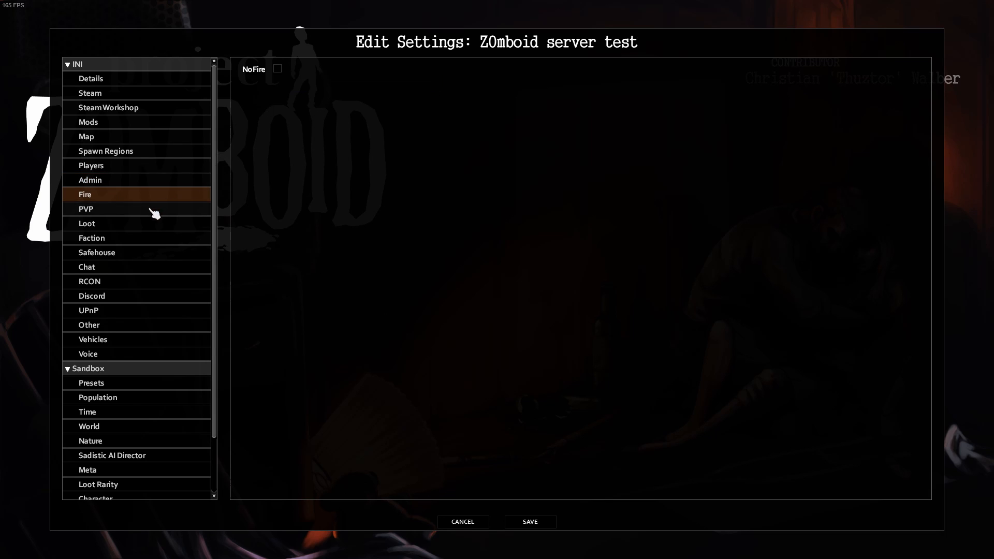
left_click(86, 208)
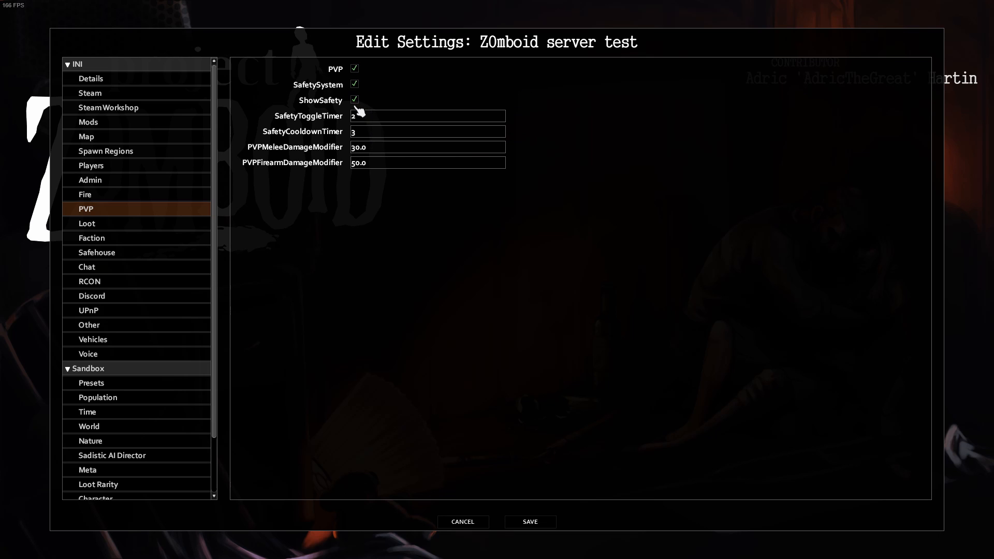
mouse_move(140, 231)
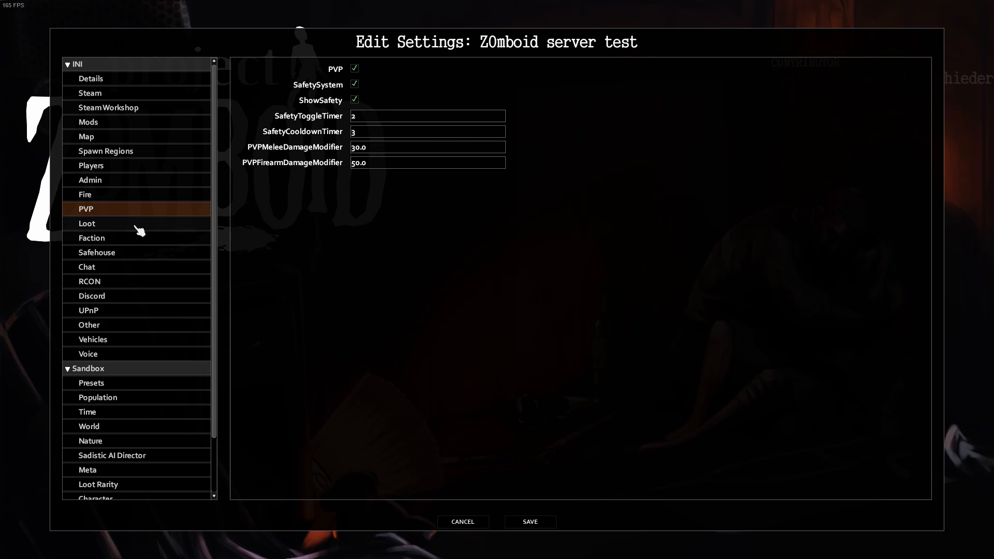
left_click(92, 237)
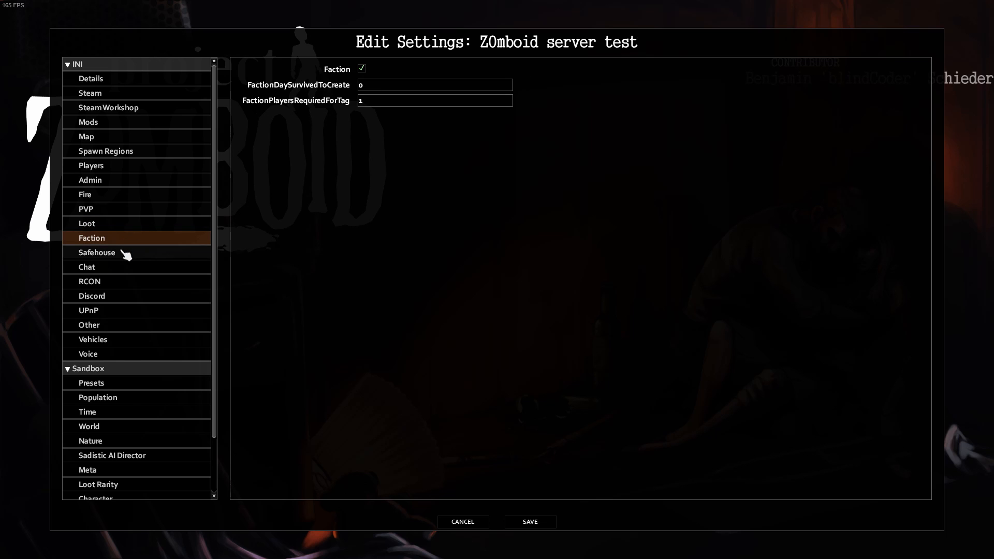
left_click(98, 253)
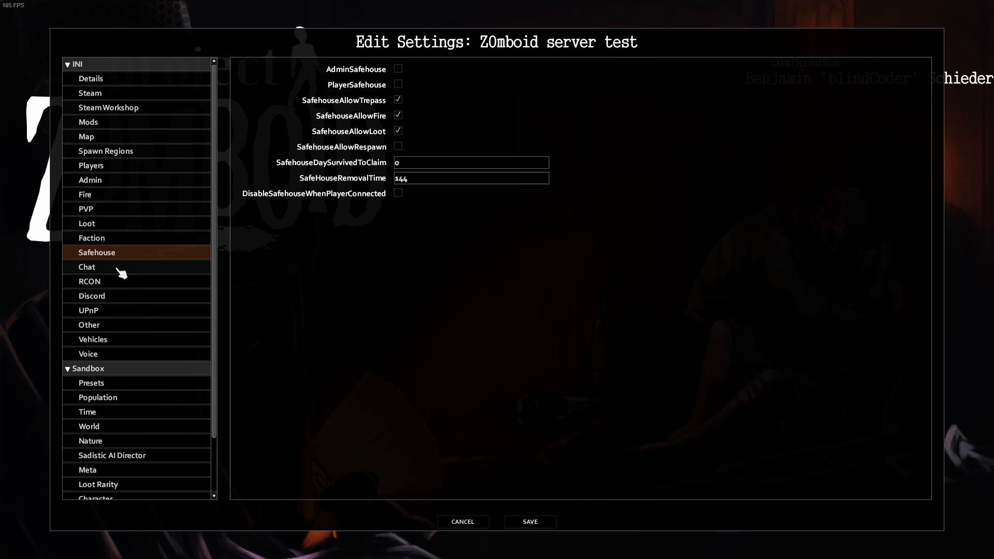
left_click(87, 267)
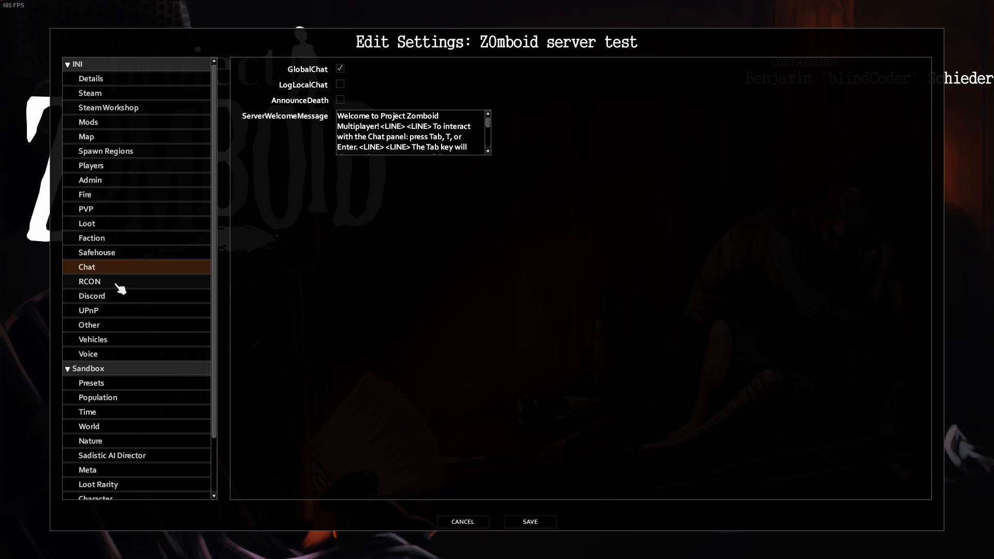
mouse_move(476, 143)
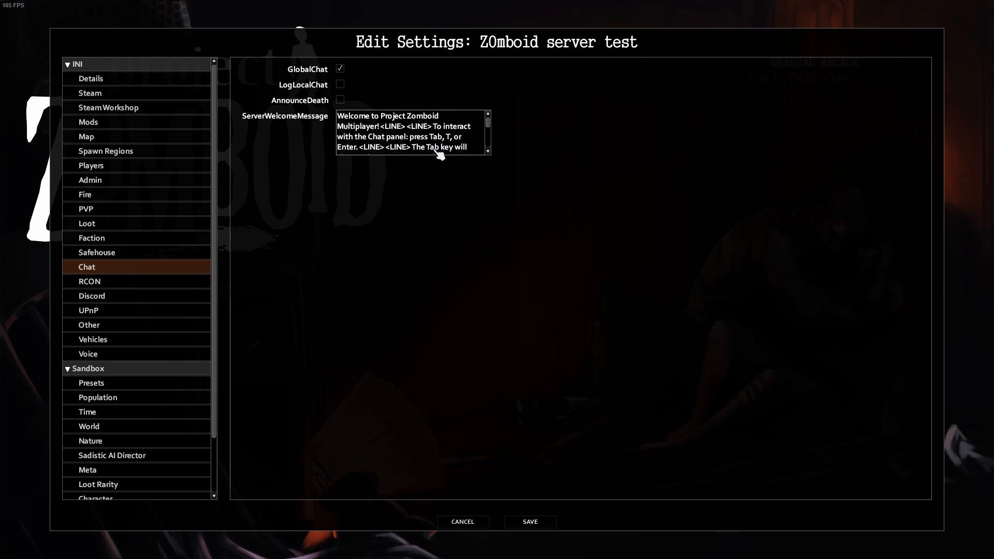
Review the RCON, Discord, UPnP, Other, Vehicles and Voice pages without changes
left_click(89, 281)
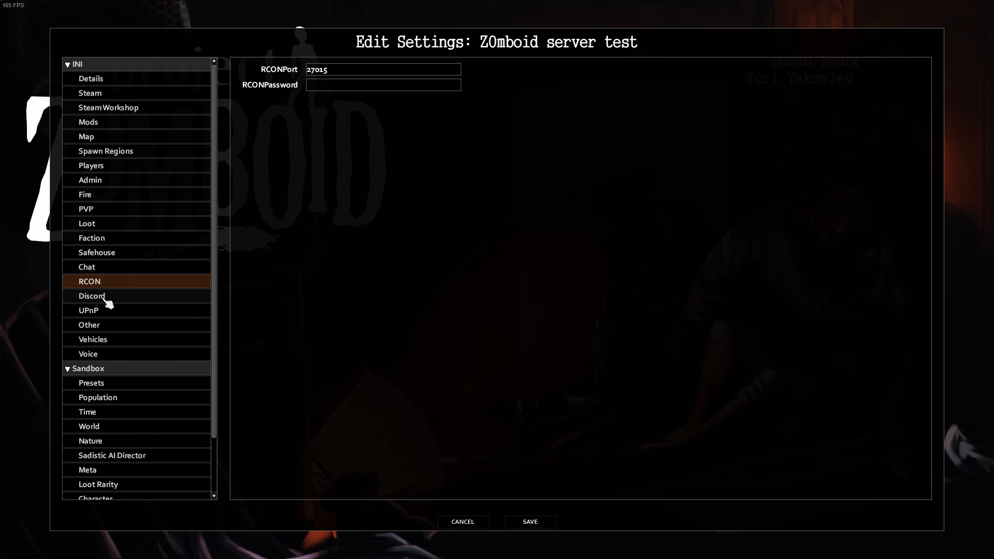
left_click(92, 296)
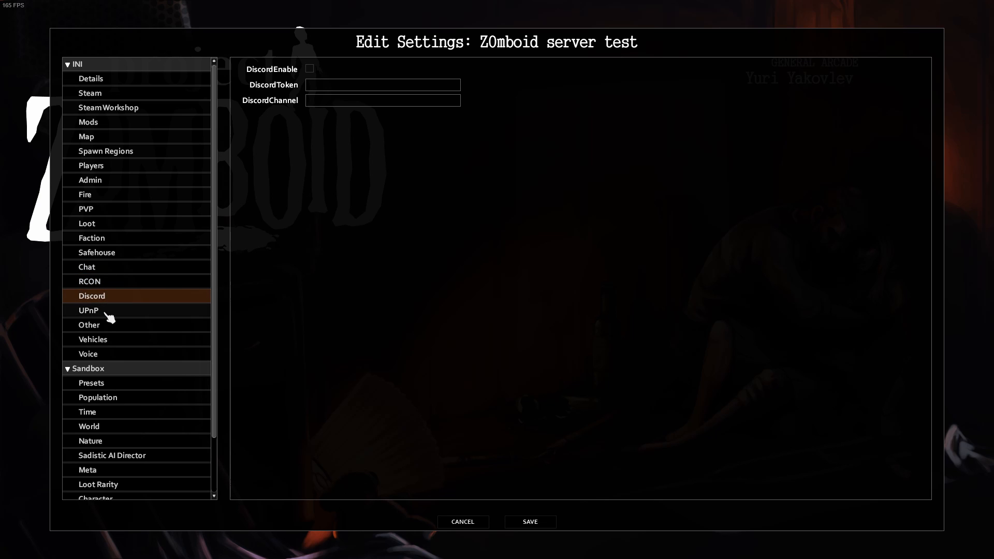
left_click(88, 310)
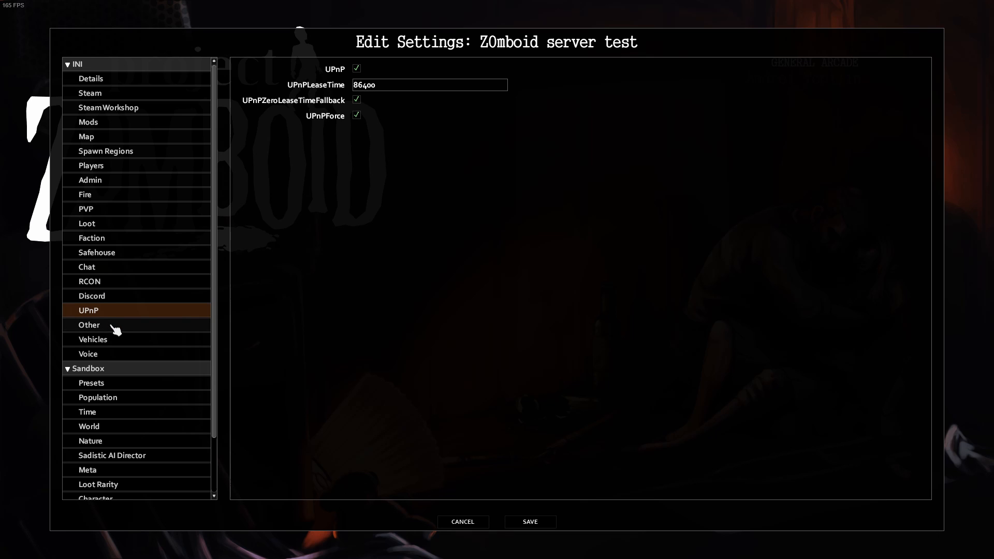
left_click(89, 324)
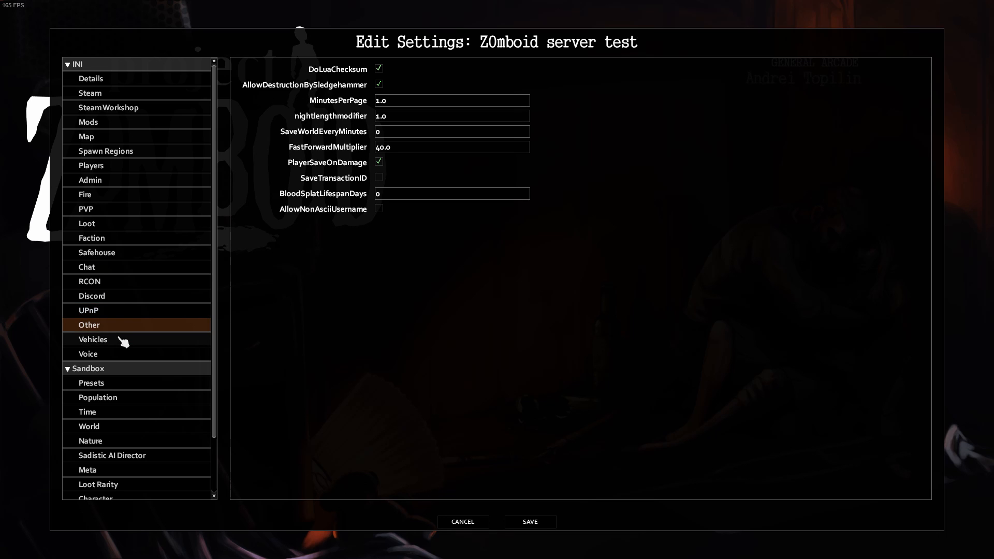
mouse_move(127, 342)
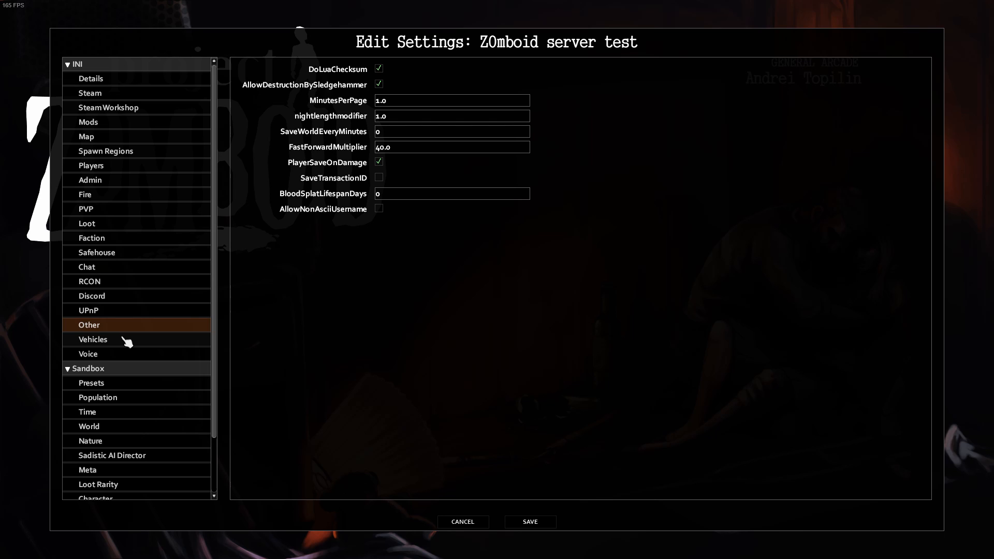
left_click(94, 340)
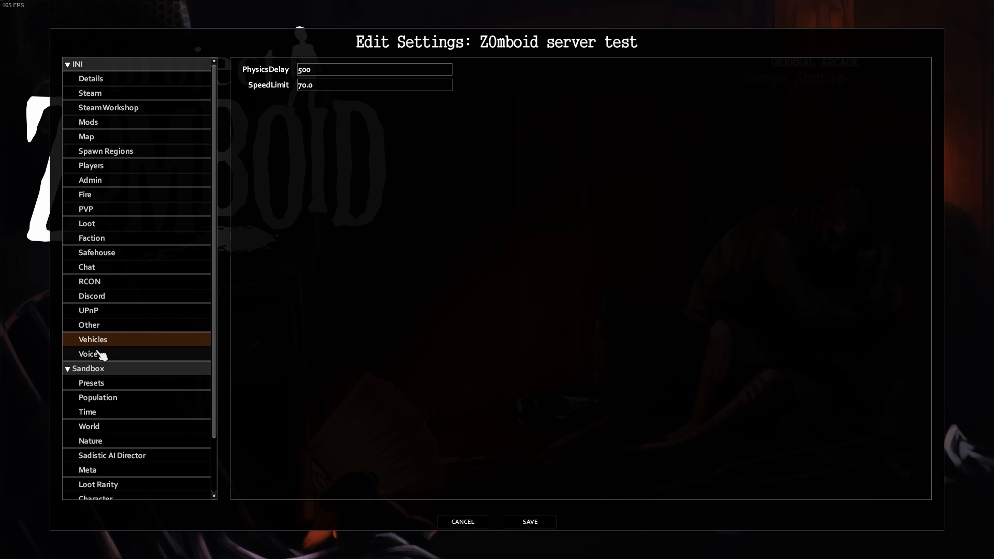
left_click(89, 353)
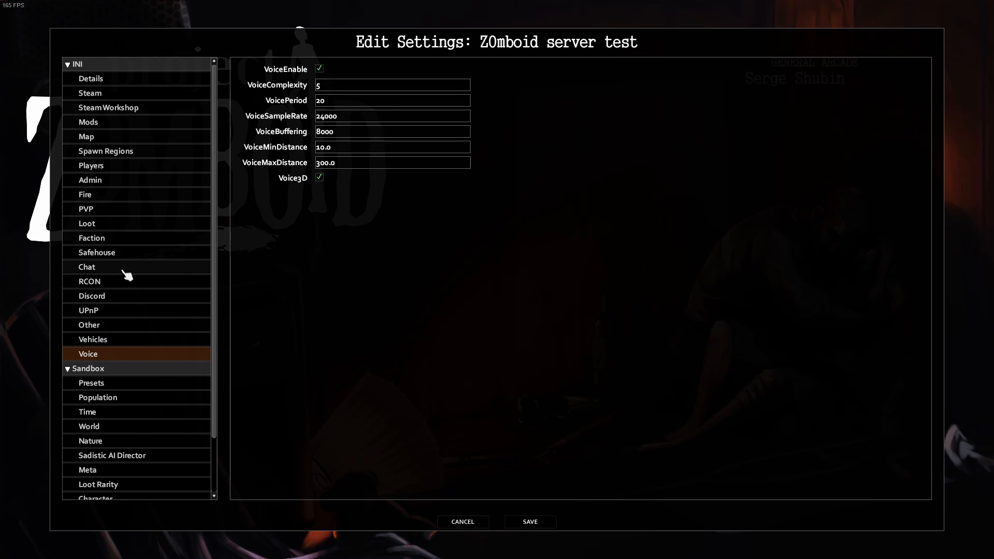
scroll("down", 3)
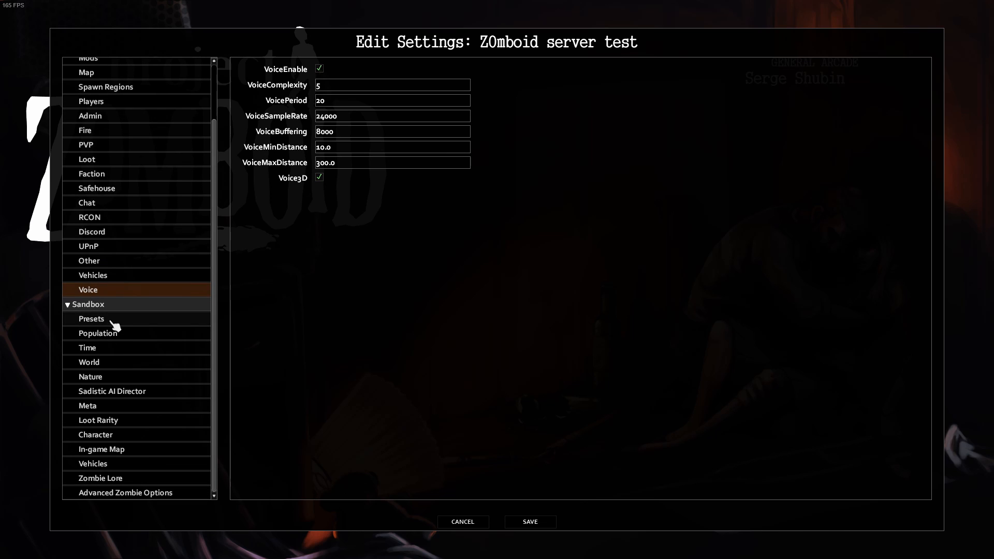
Choose the Survivor sandbox preset and review its Population, Time and World pages
left_click(92, 318)
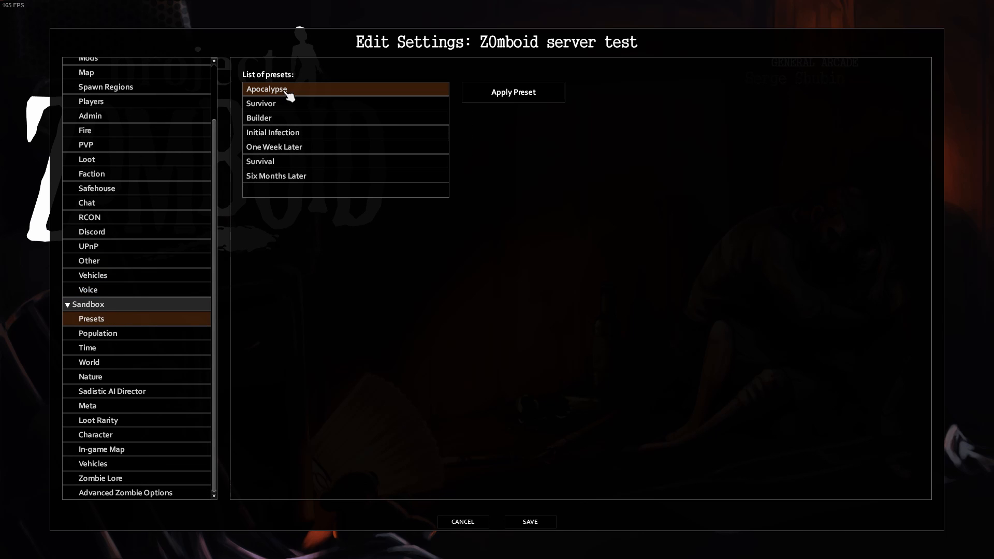
mouse_move(321, 136)
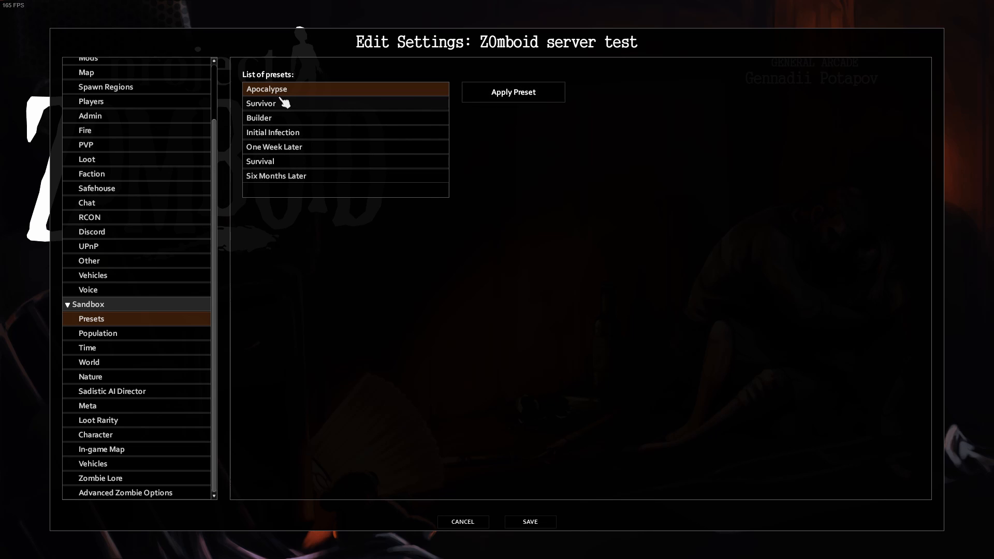
left_click(261, 102)
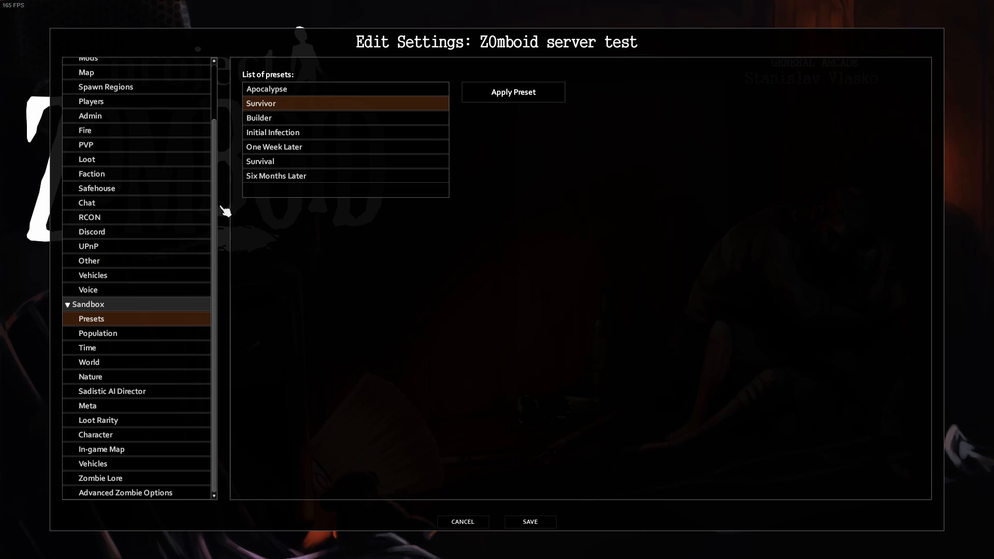
left_click(98, 333)
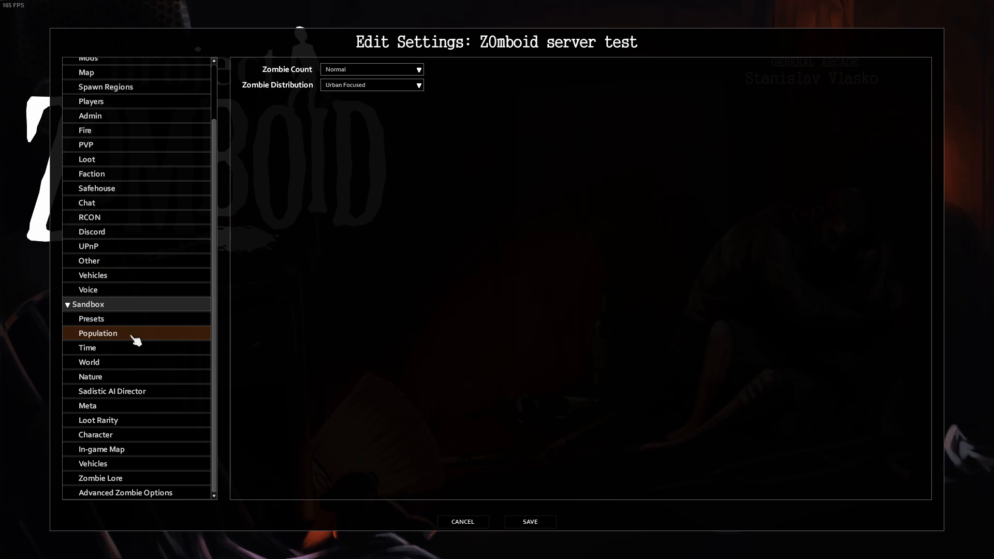
left_click(87, 348)
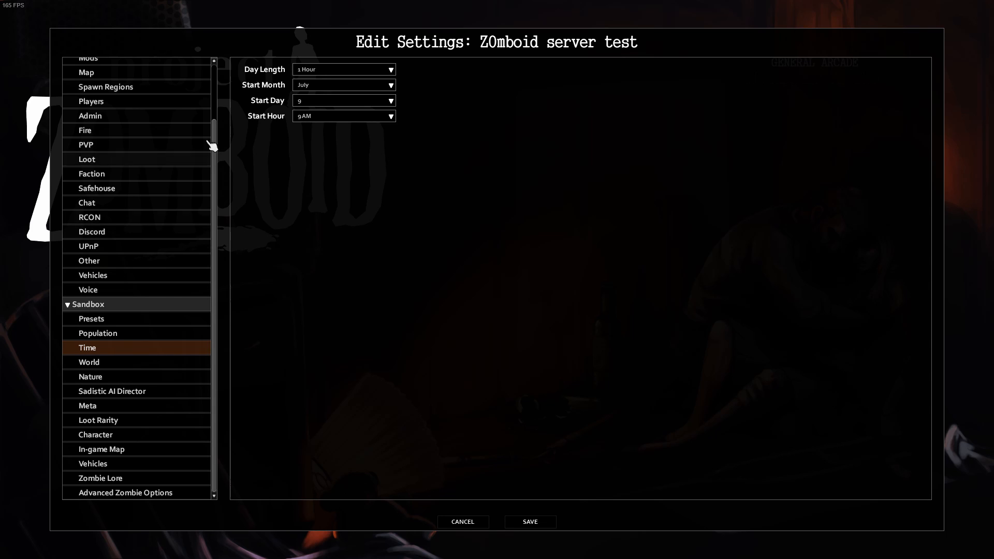
left_click(89, 362)
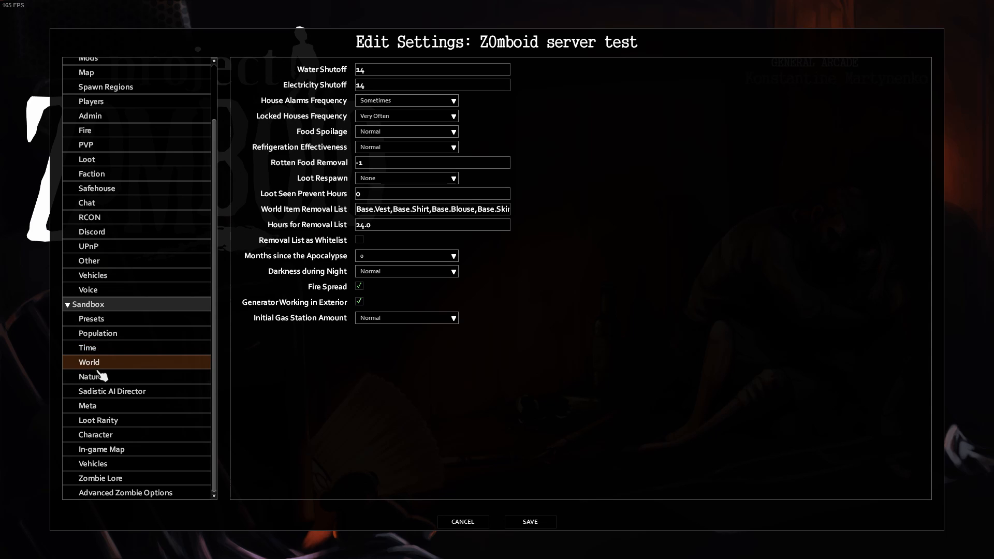
Review the sandbox Meta and Character pages, then save the ZOmboid server test settings
left_click(87, 405)
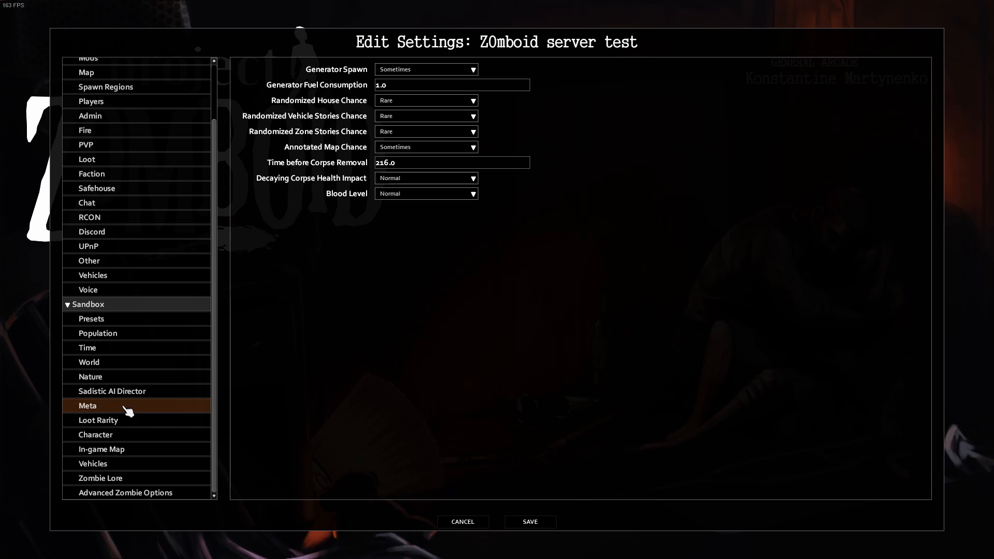
left_click(95, 434)
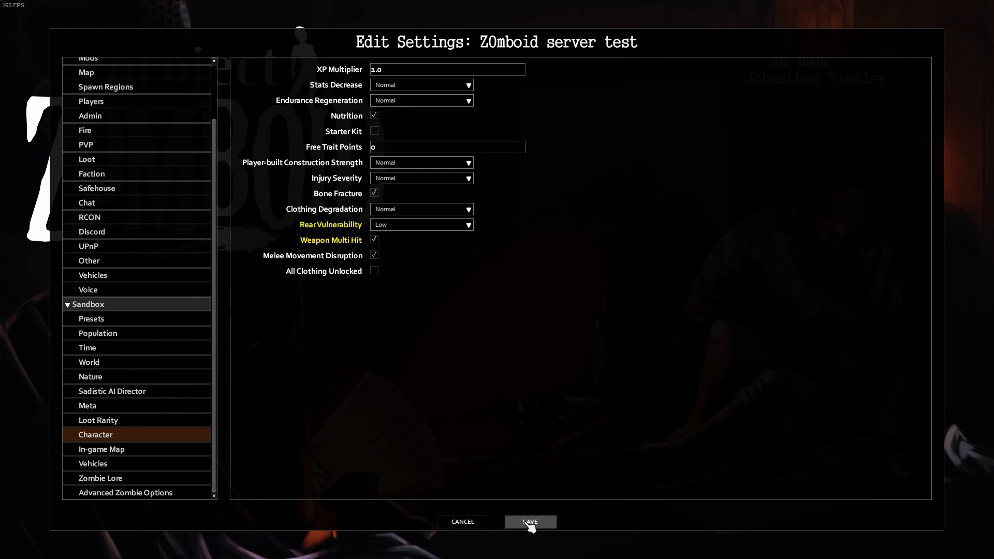
left_click(530, 523)
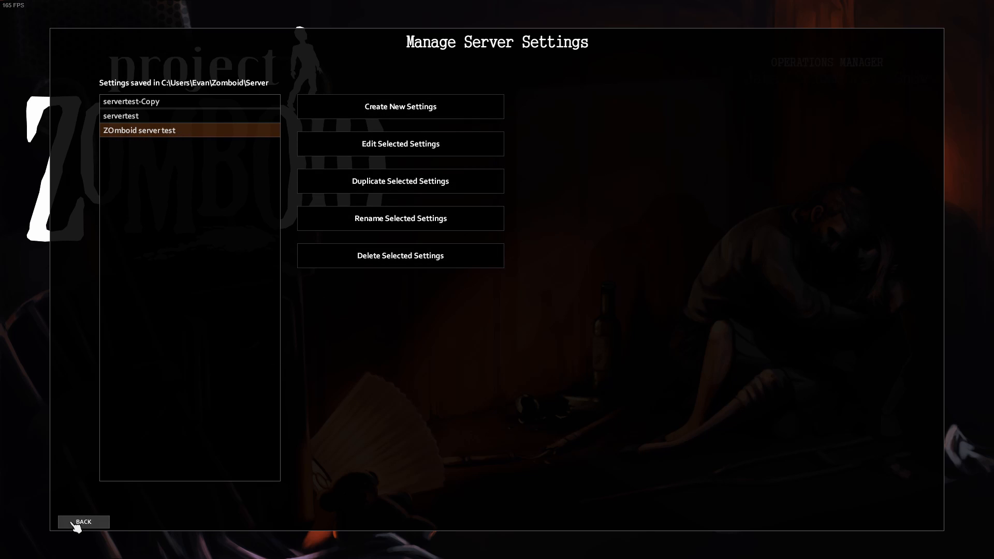
Return to Host Game and select ZOmboid server test as the server, leaving memory at 4 GB
left_click(83, 521)
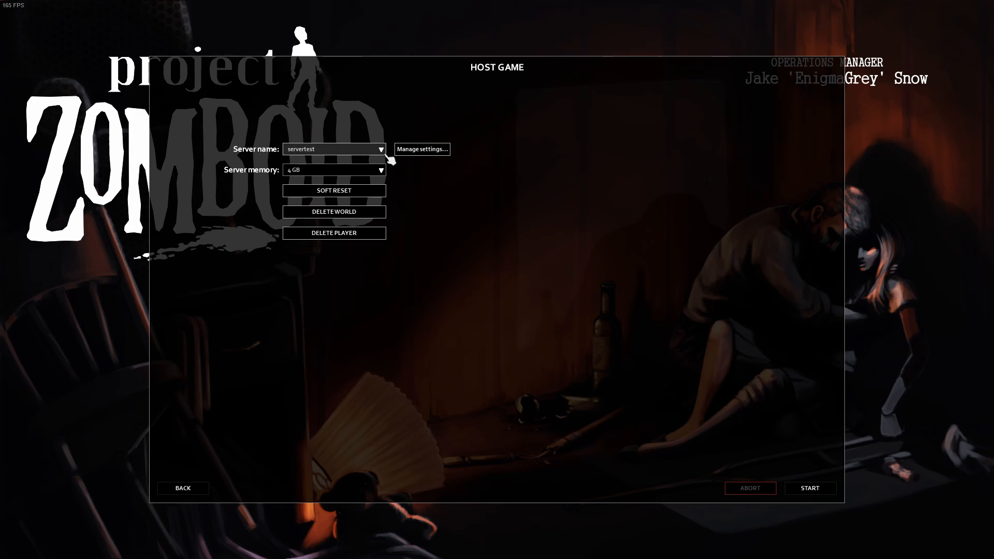
left_click(380, 149)
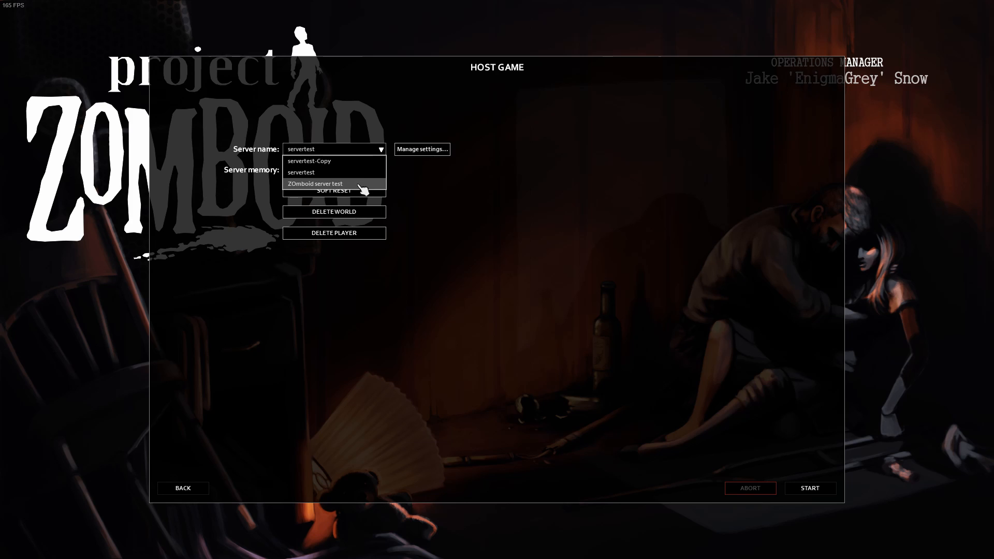
left_click(315, 185)
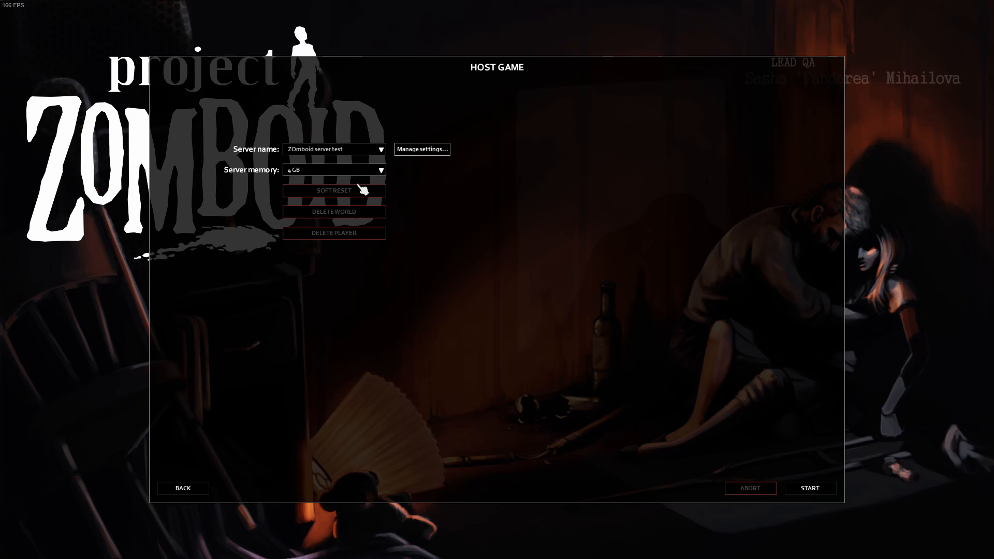
left_click(334, 169)
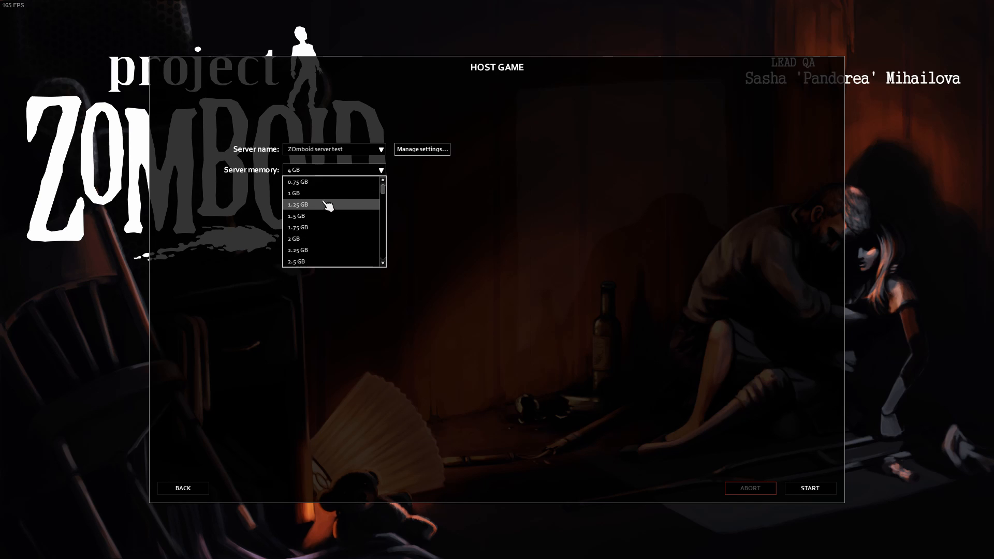
scroll("down", 3)
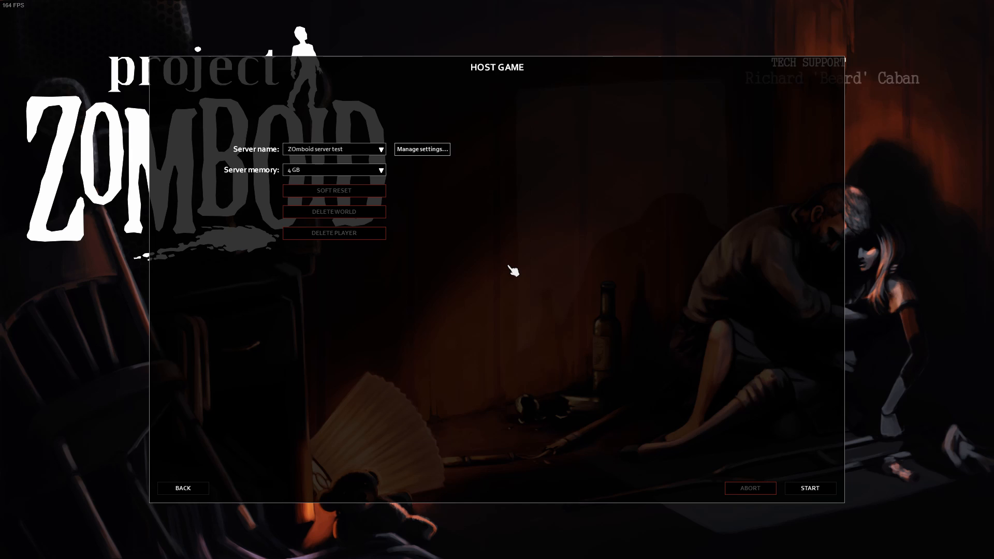
mouse_move(746, 429)
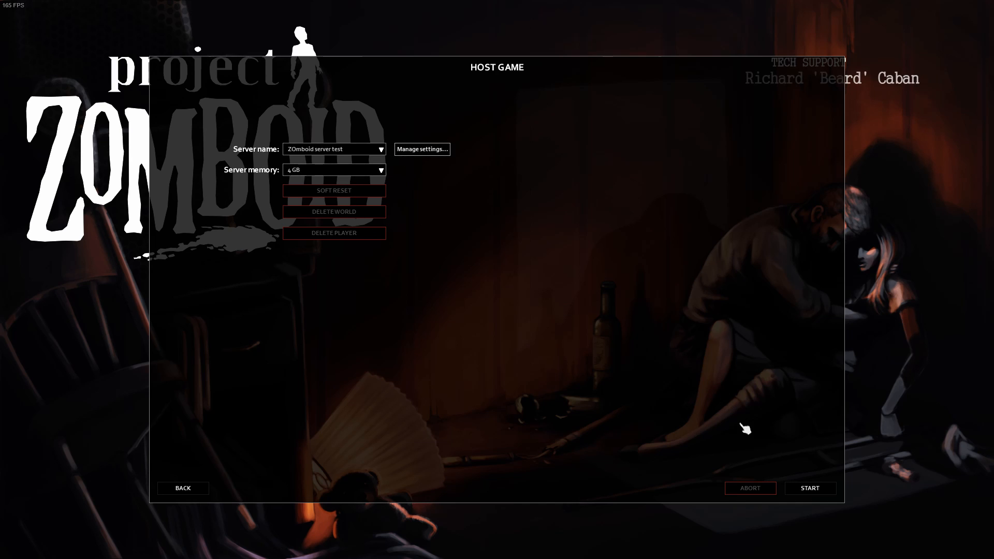
Start hosting ZOmboid server test and wait for the occupation and traits screen
left_click(810, 487)
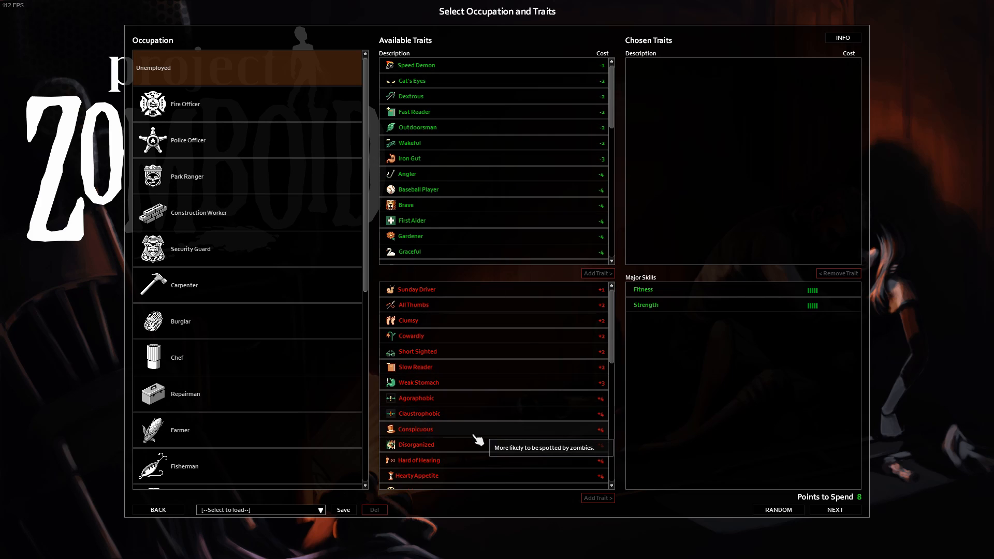
Choose the Fire Officer occupation and spawn the new character into the hosted world
left_click(185, 104)
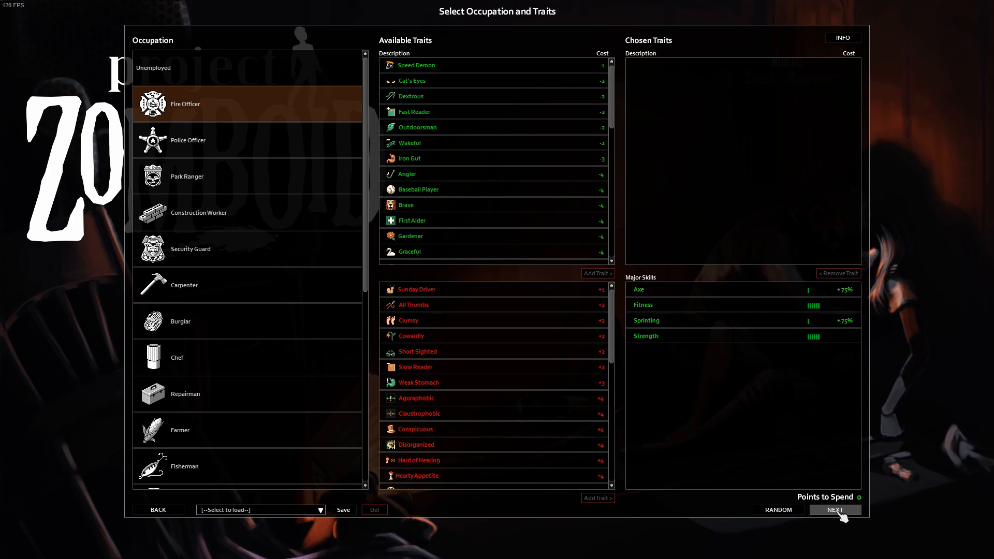
left_click(835, 510)
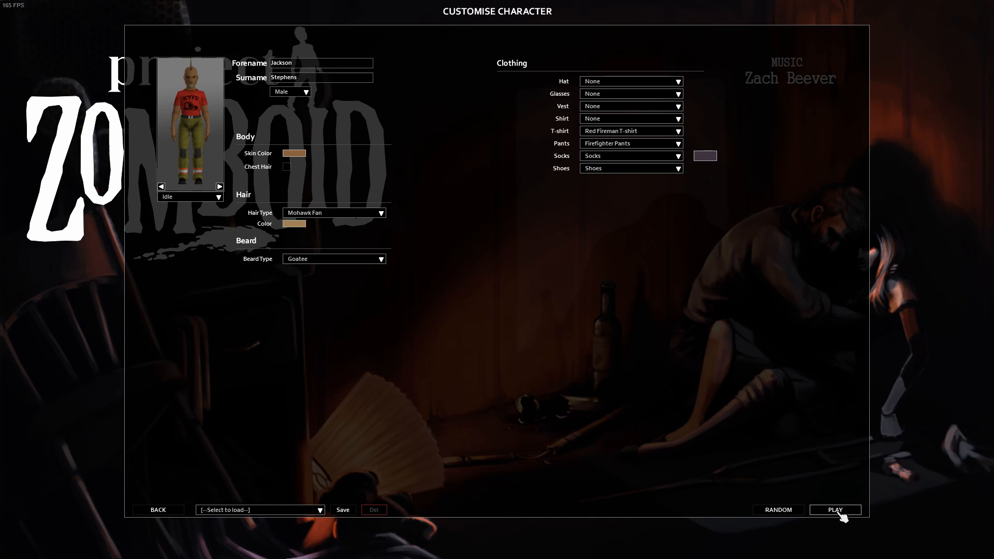
left_click(835, 510)
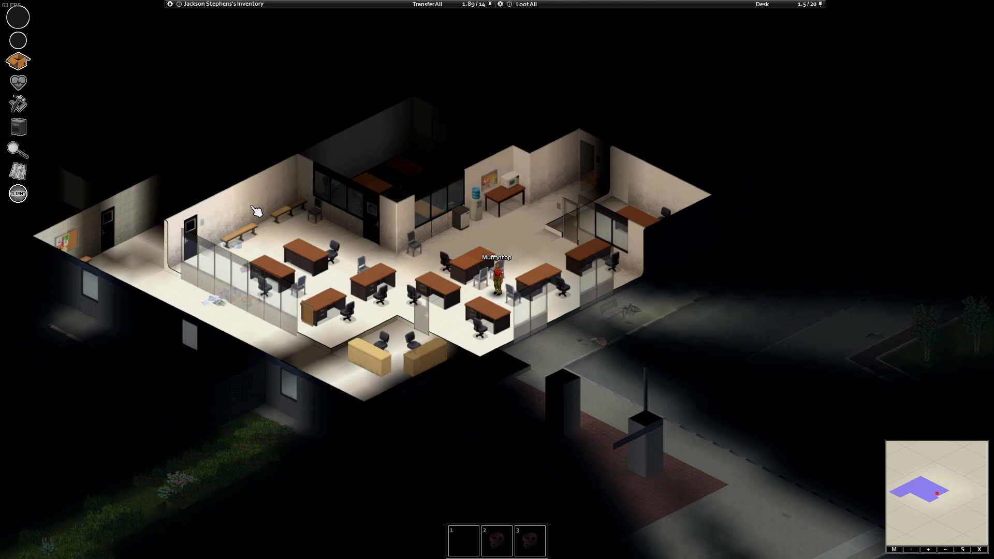
From the pause menu, bring up Invite Friends and filter the list by the name 'Tra'
key("Escape")
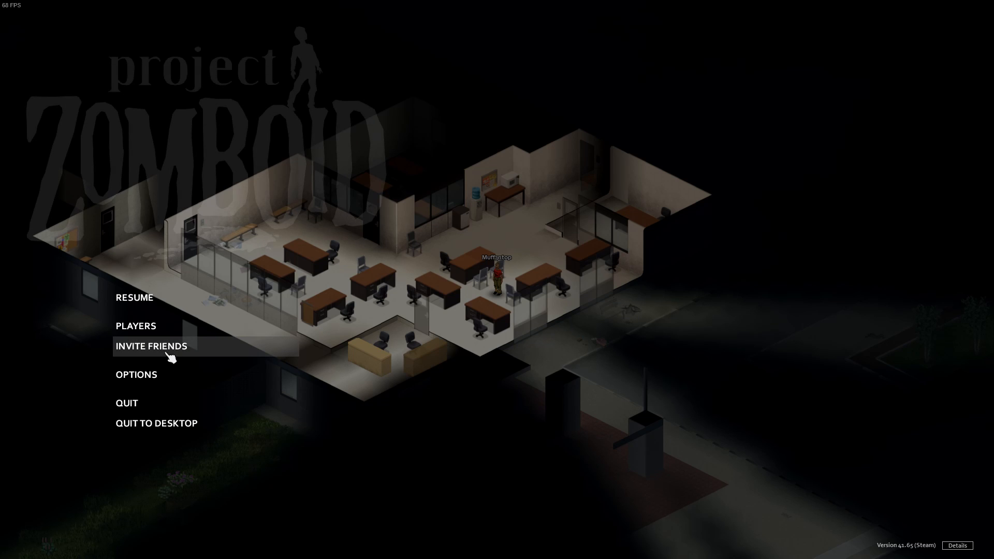
left_click(150, 346)
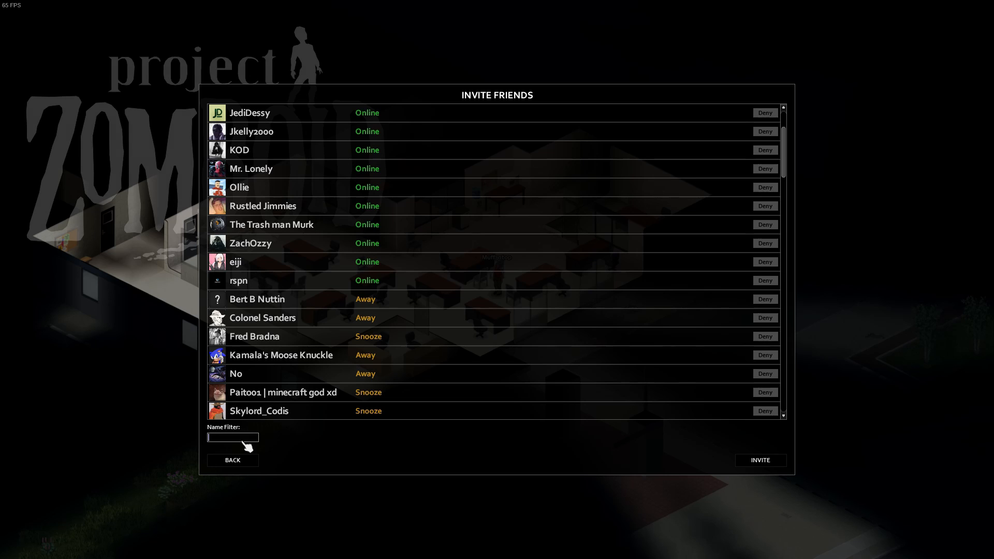
type("Trash")
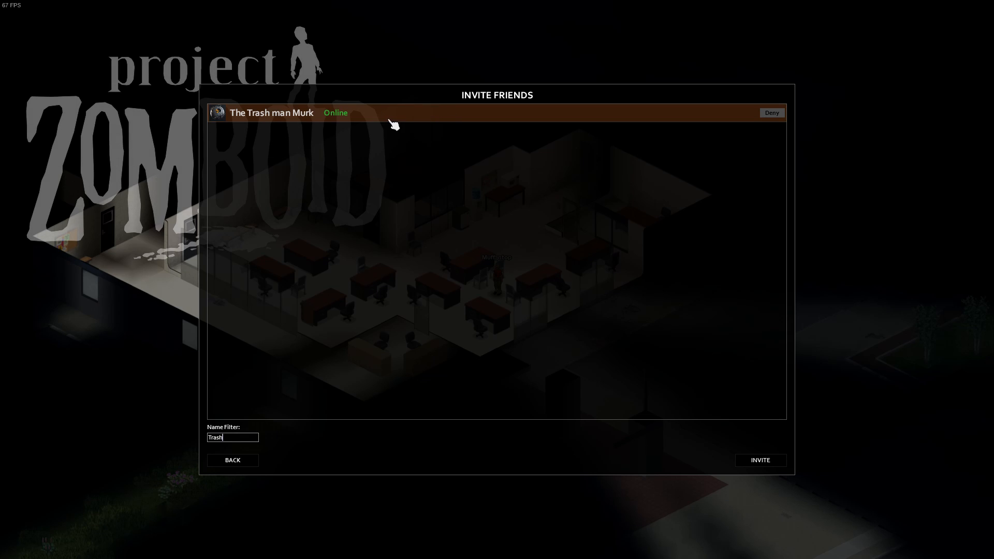
mouse_move(725, 388)
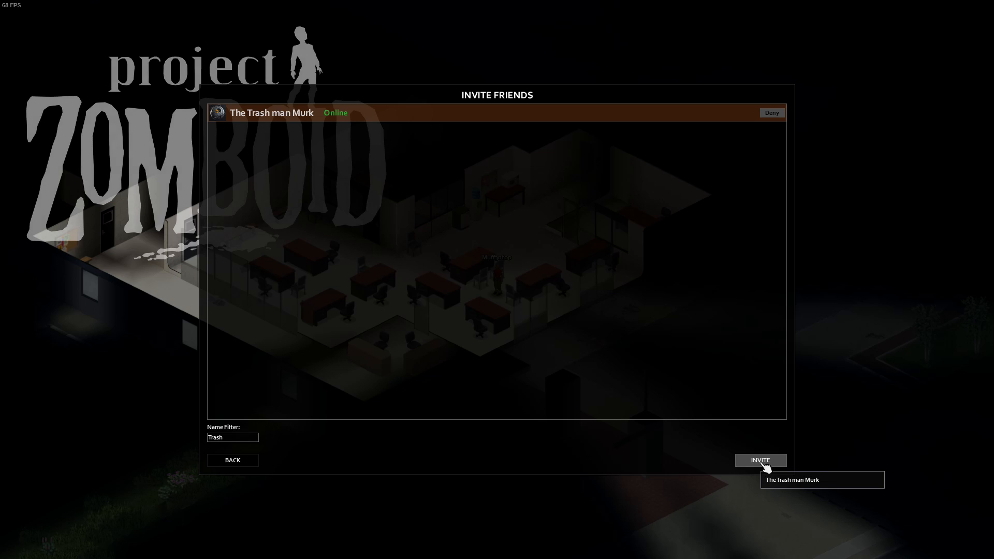
mouse_move(310, 464)
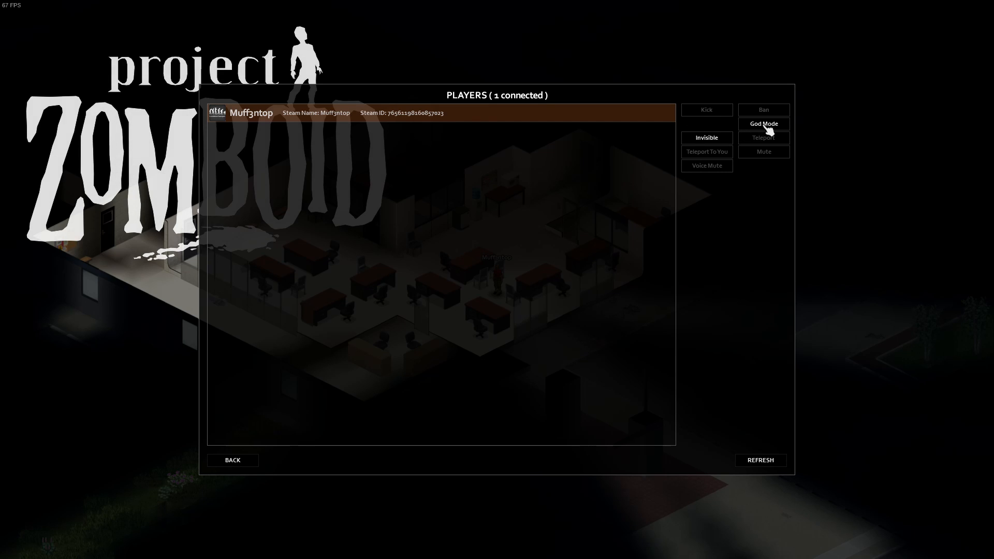
Review the admin options for the connected player in the Players list
left_click(764, 123)
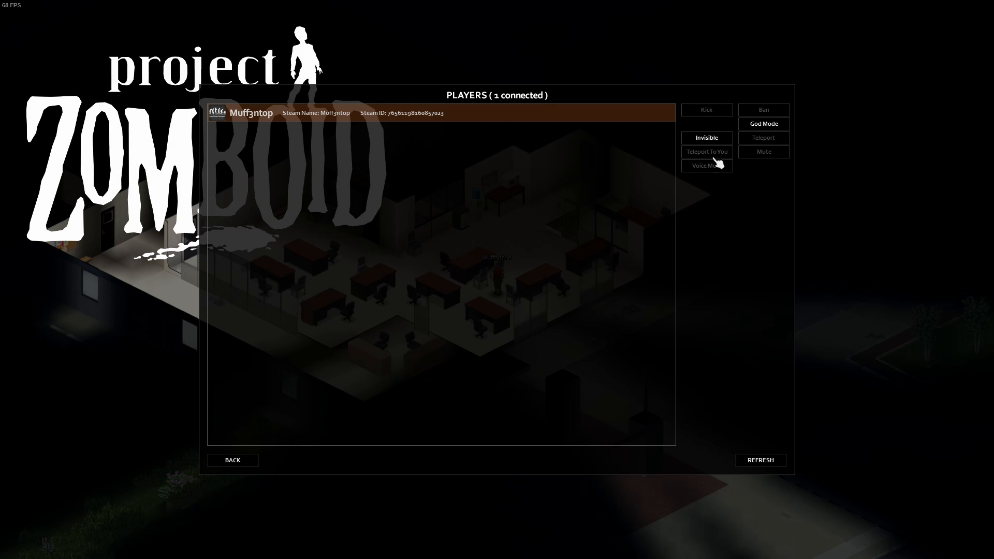
mouse_move(719, 159)
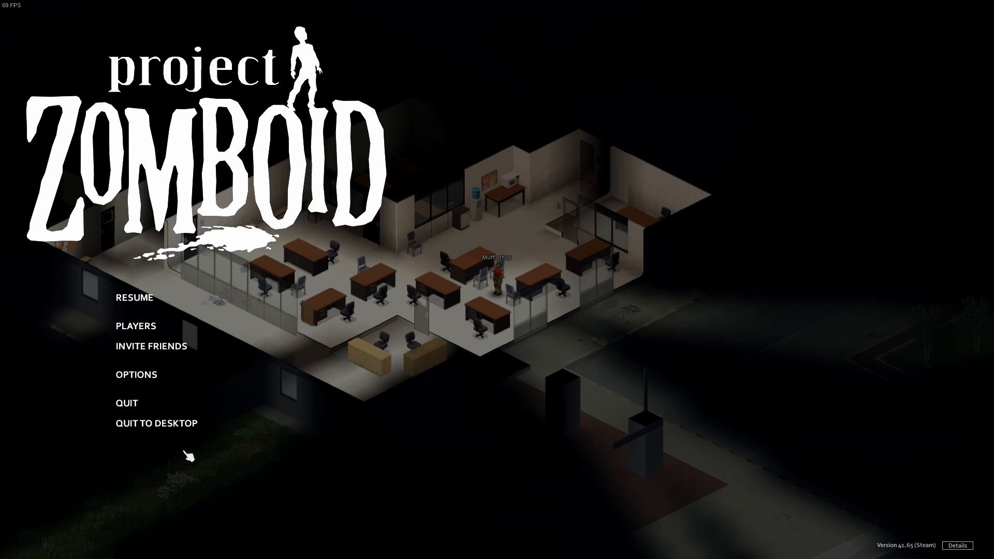
Resume play as Jackson Stephens on the hosted server
left_click(134, 299)
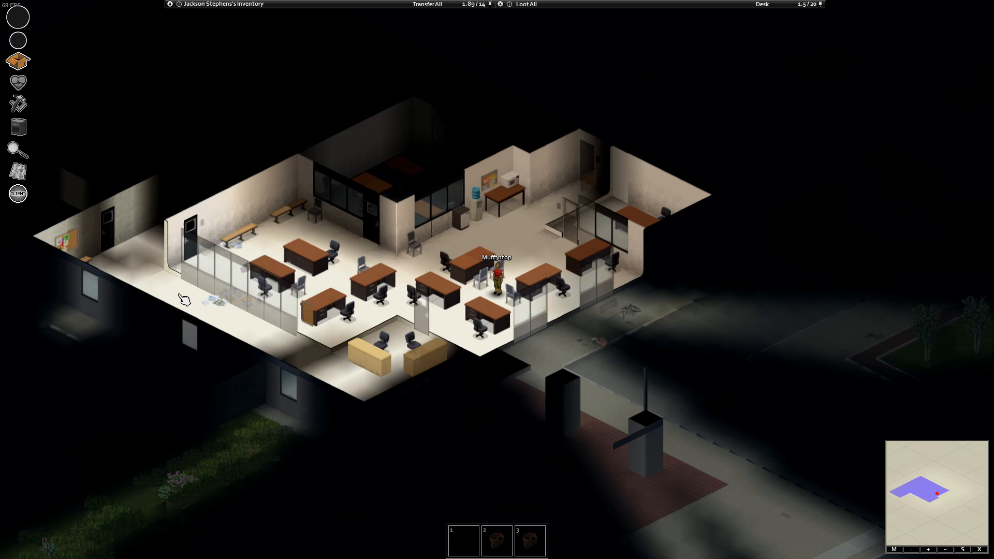
mouse_move(520, 374)
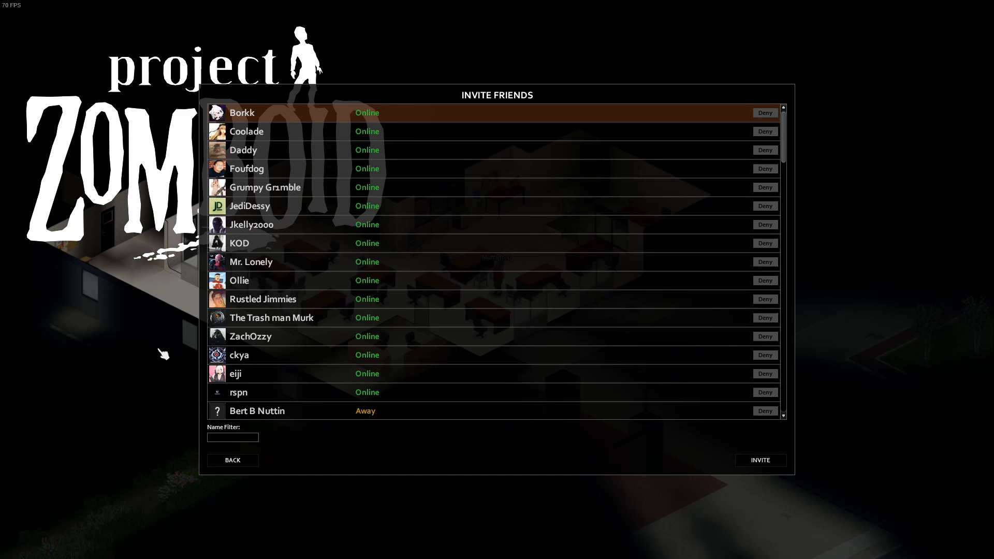
mouse_move(413, 311)
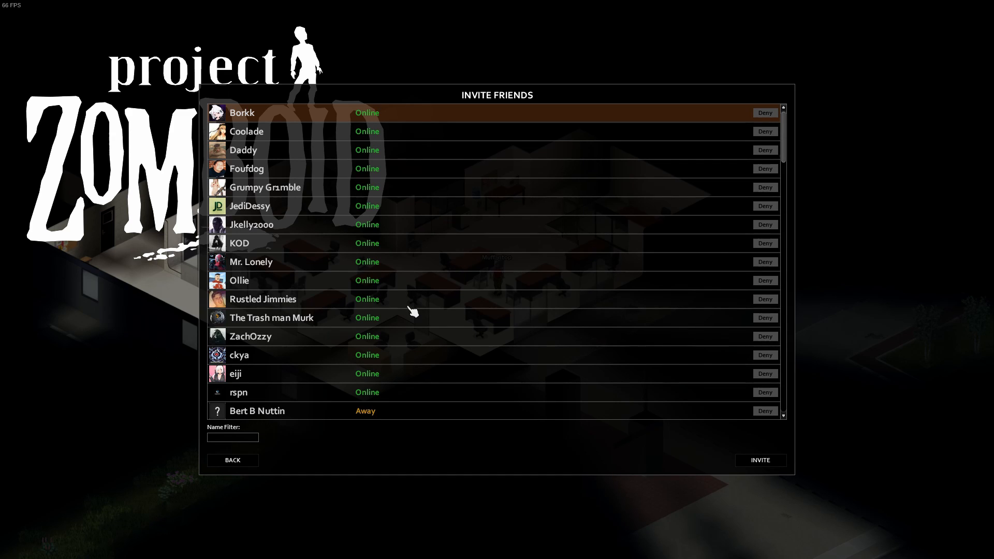